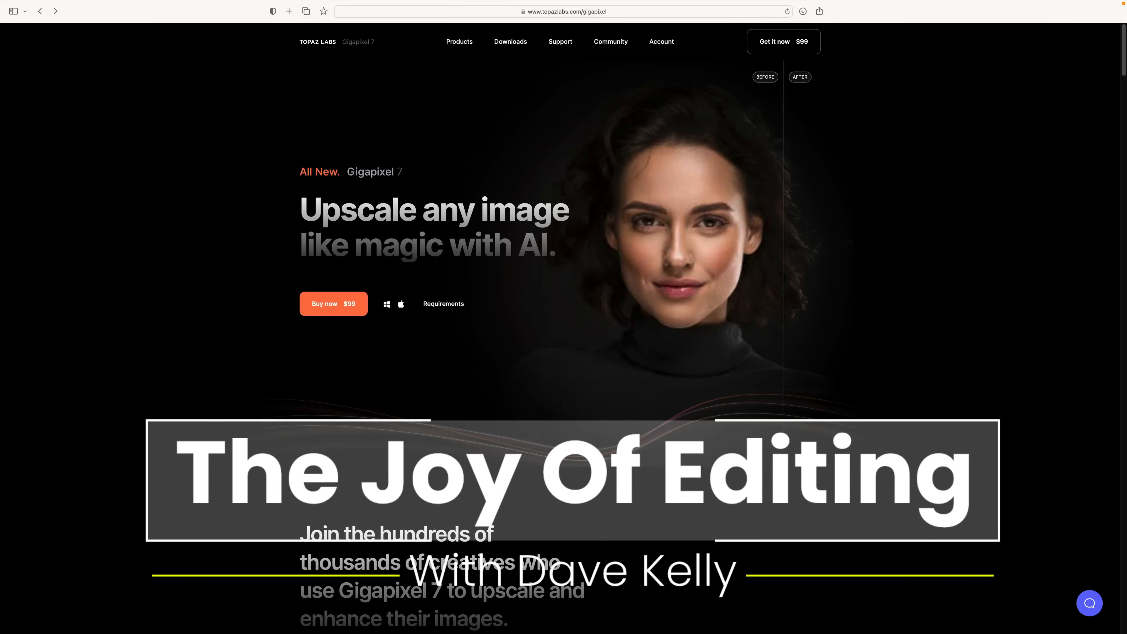
- Scroll through the browser page, then switch to the sunflower document tab showing its Topaz Photo AI layer
scroll("down", 3)
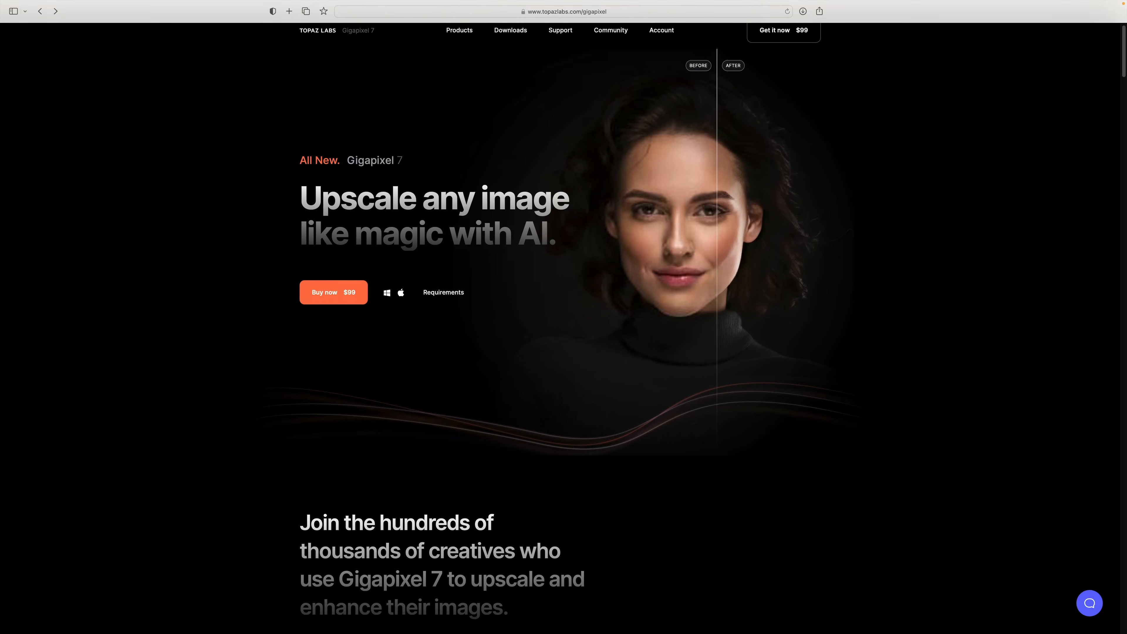
scroll("down", 3)
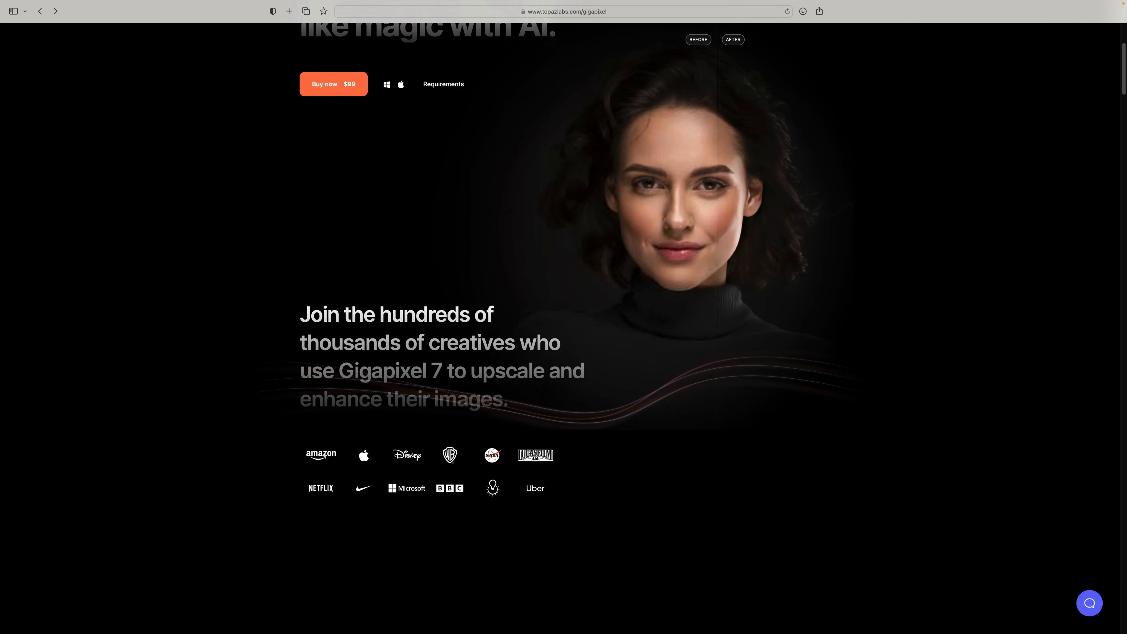
scroll("down", 3)
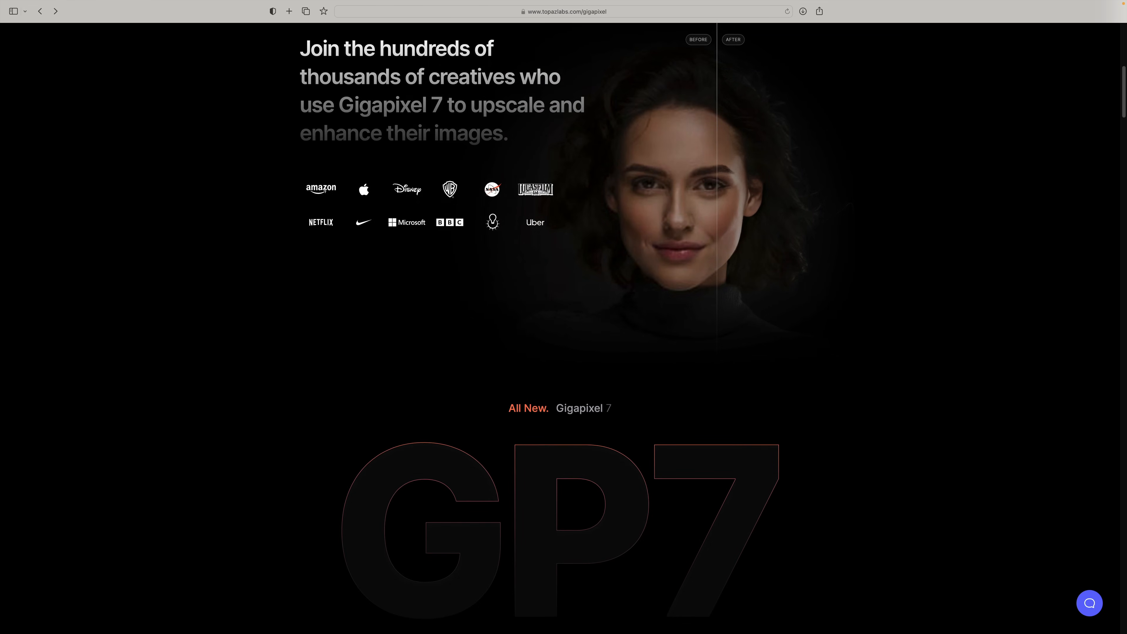
scroll("down", 3)
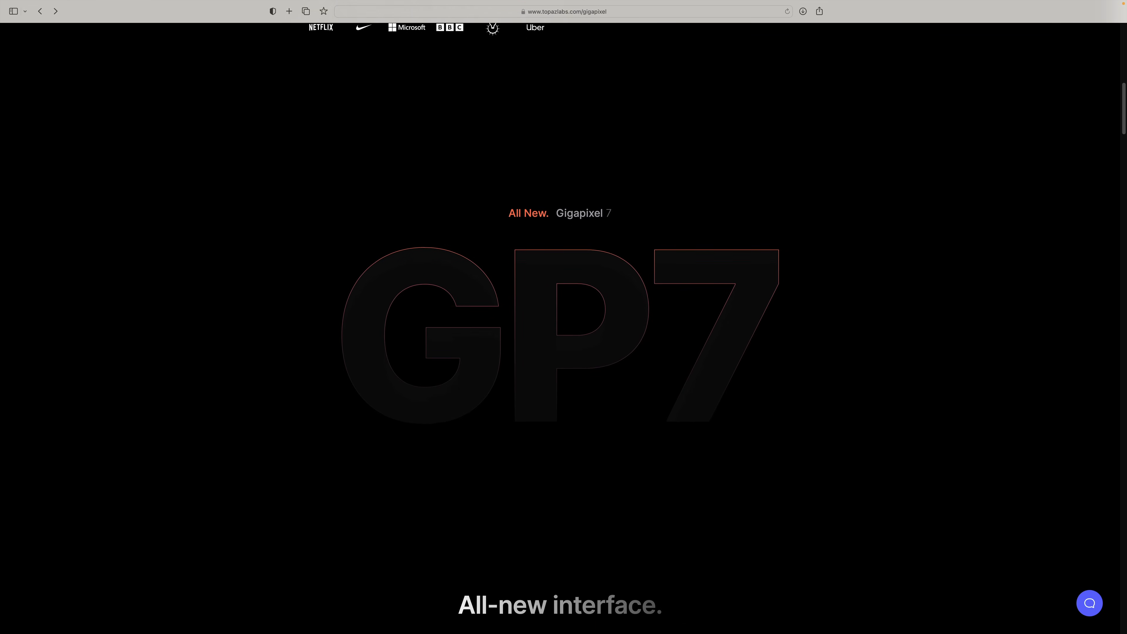
scroll("down", 3)
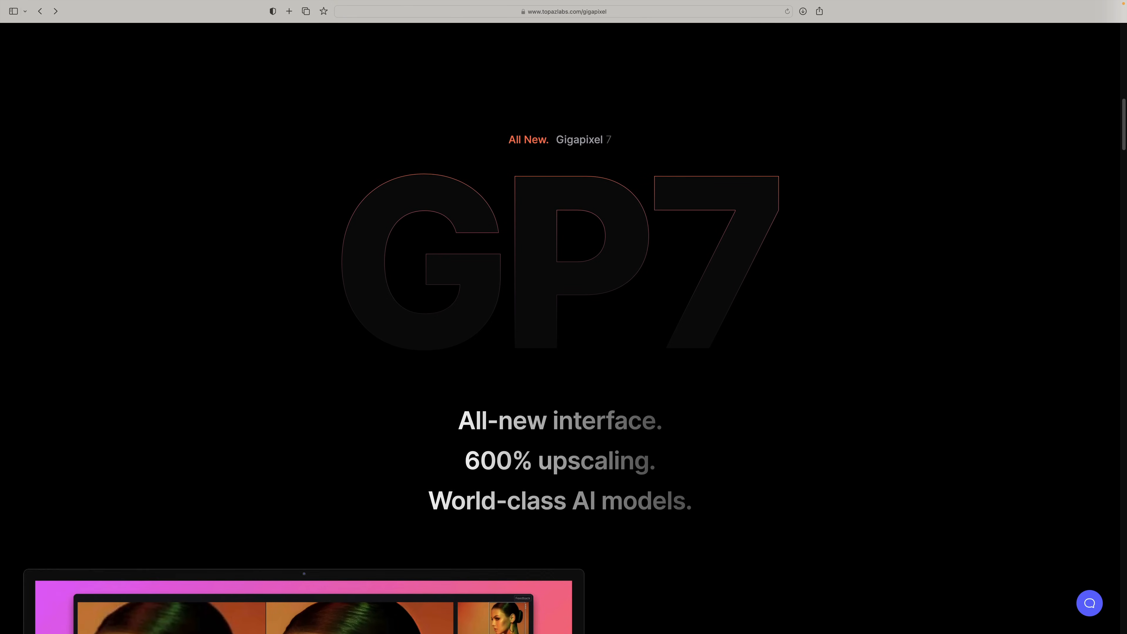
scroll("down", 3)
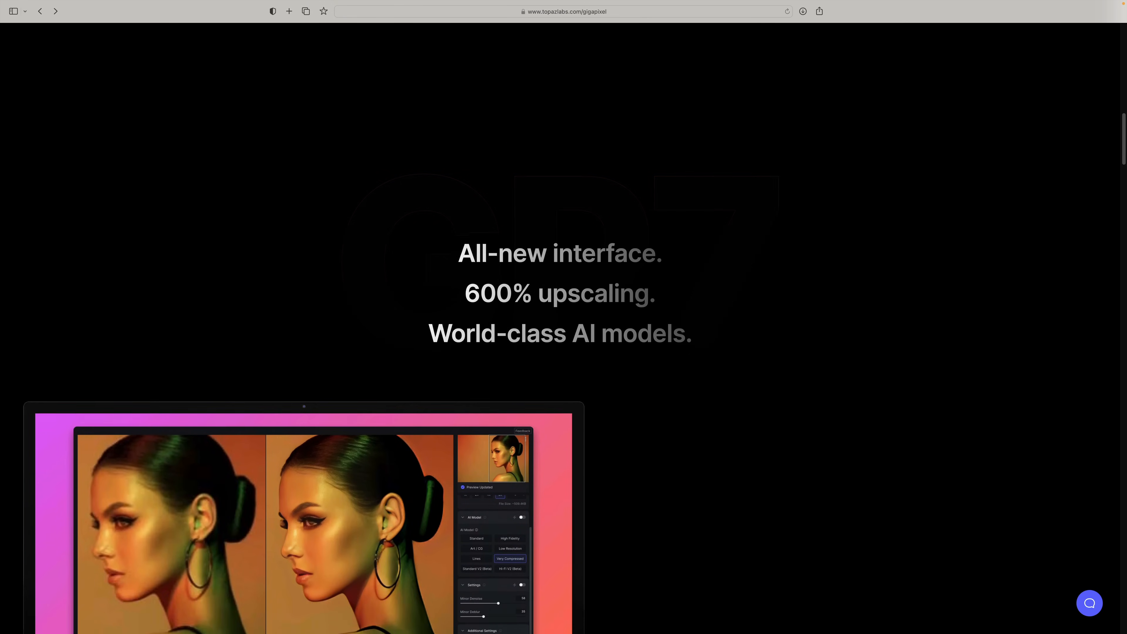
scroll("down", 3)
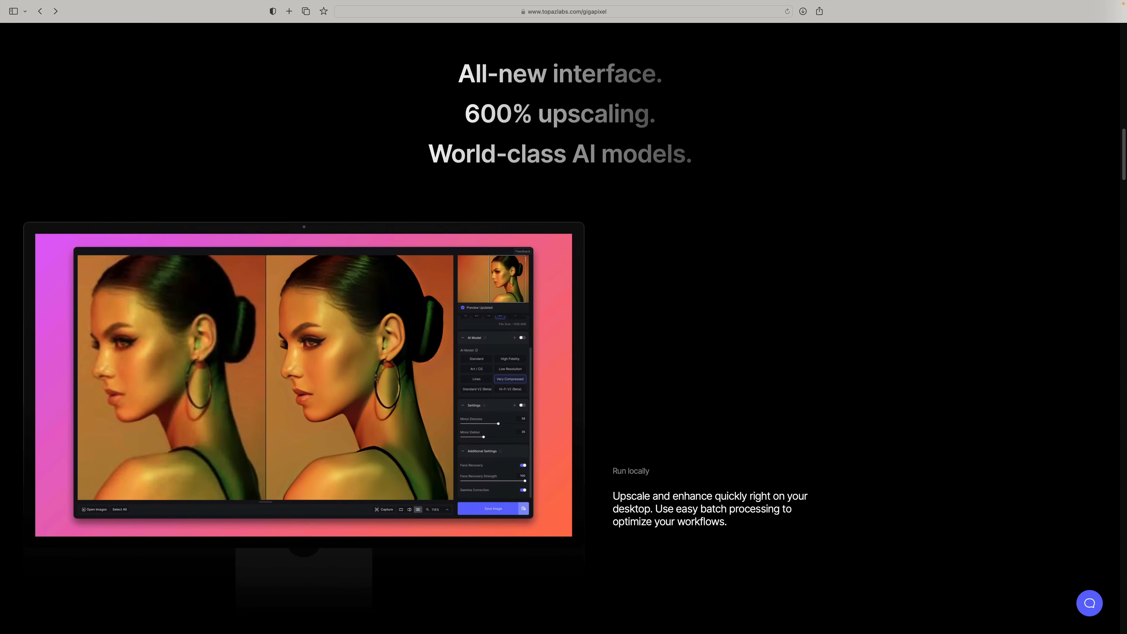
scroll("down", 3)
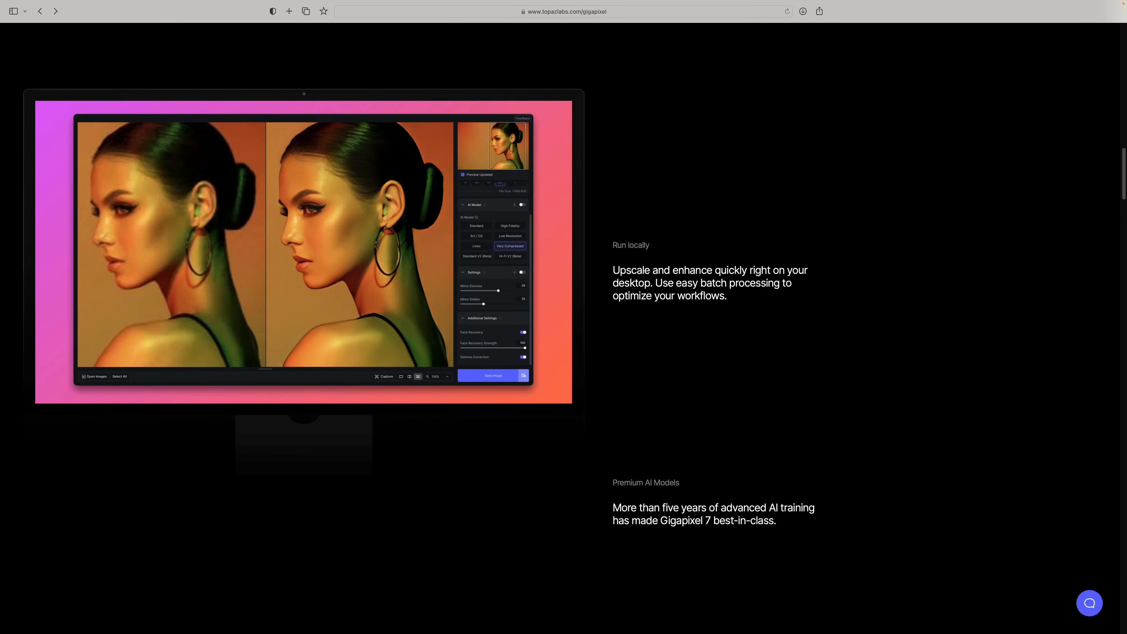
scroll("down", 3)
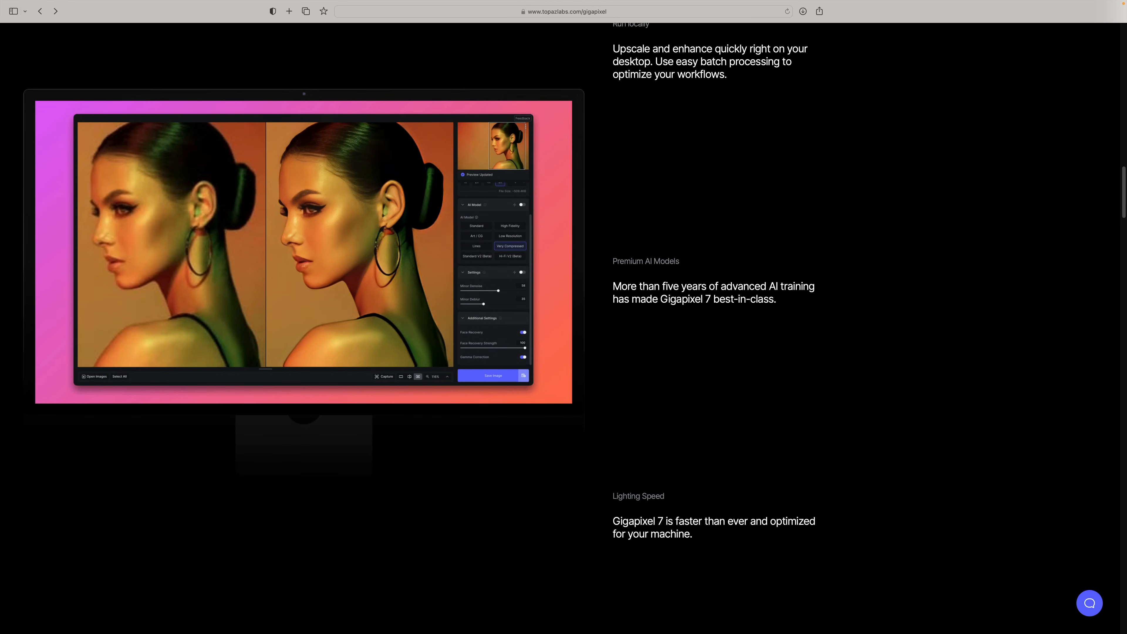
scroll("down", 3)
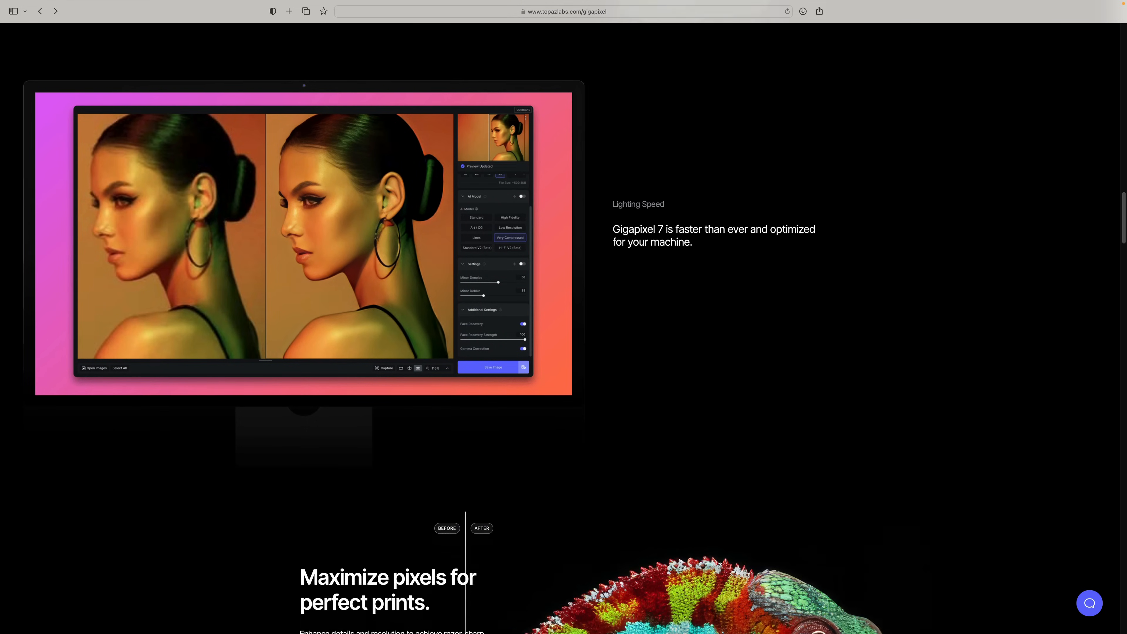
scroll("down", 3)
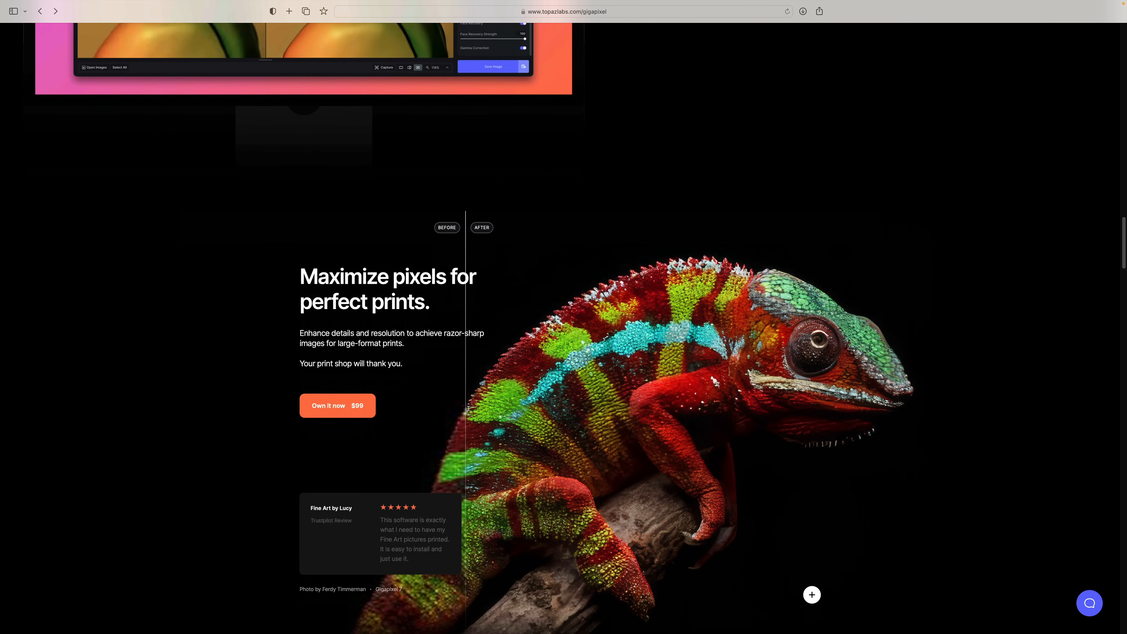
scroll("down", 3)
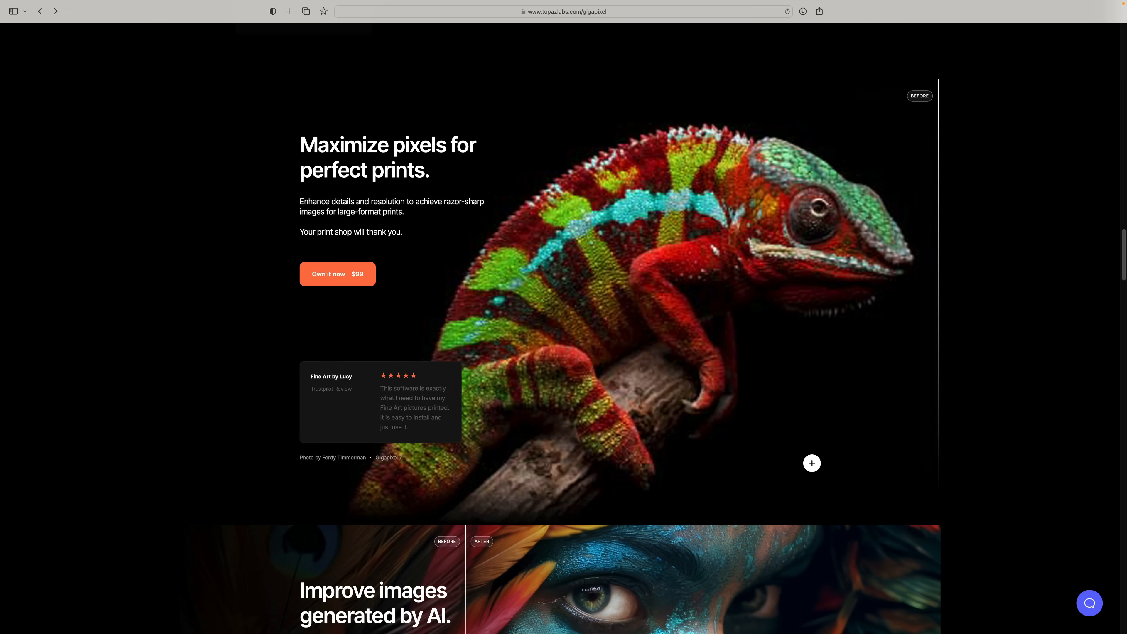
scroll("down", 3)
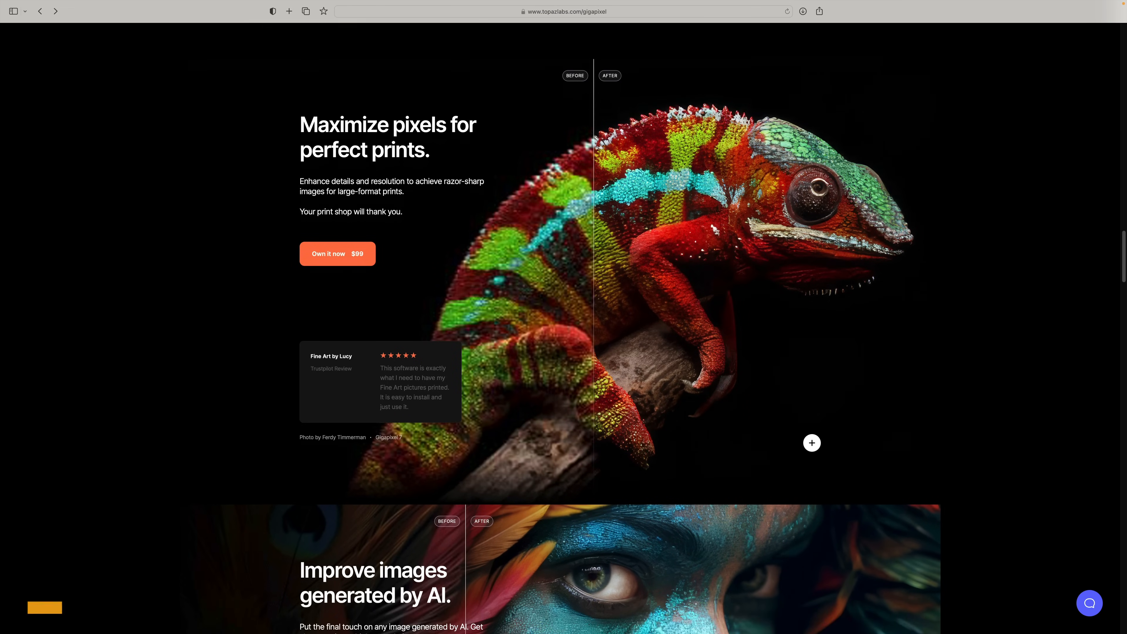
scroll("down", 3)
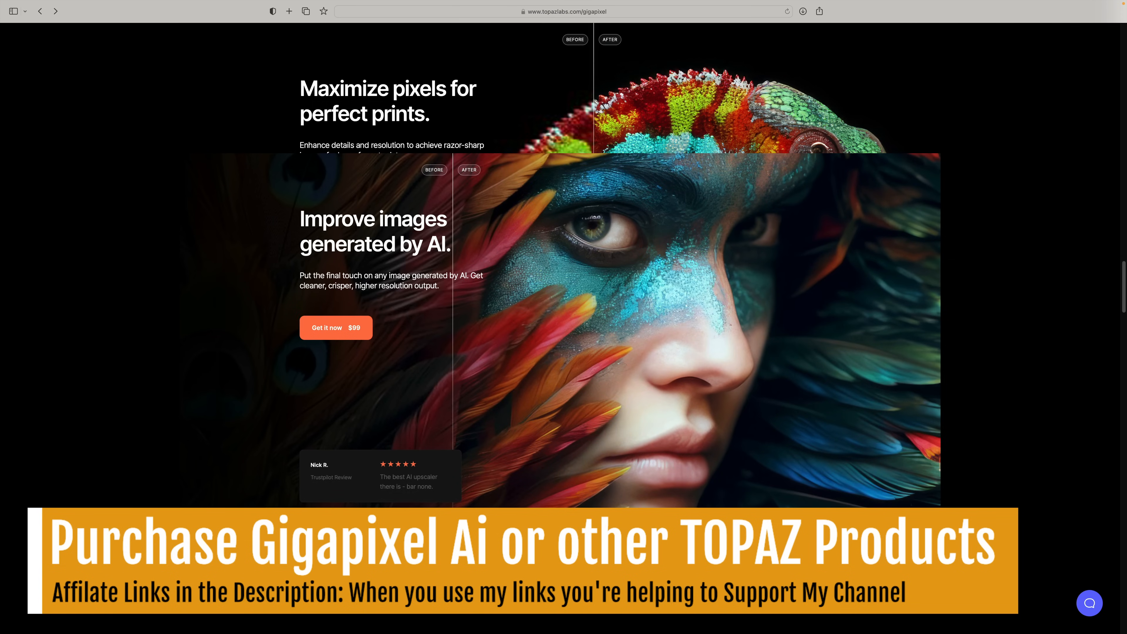
scroll("down", 3)
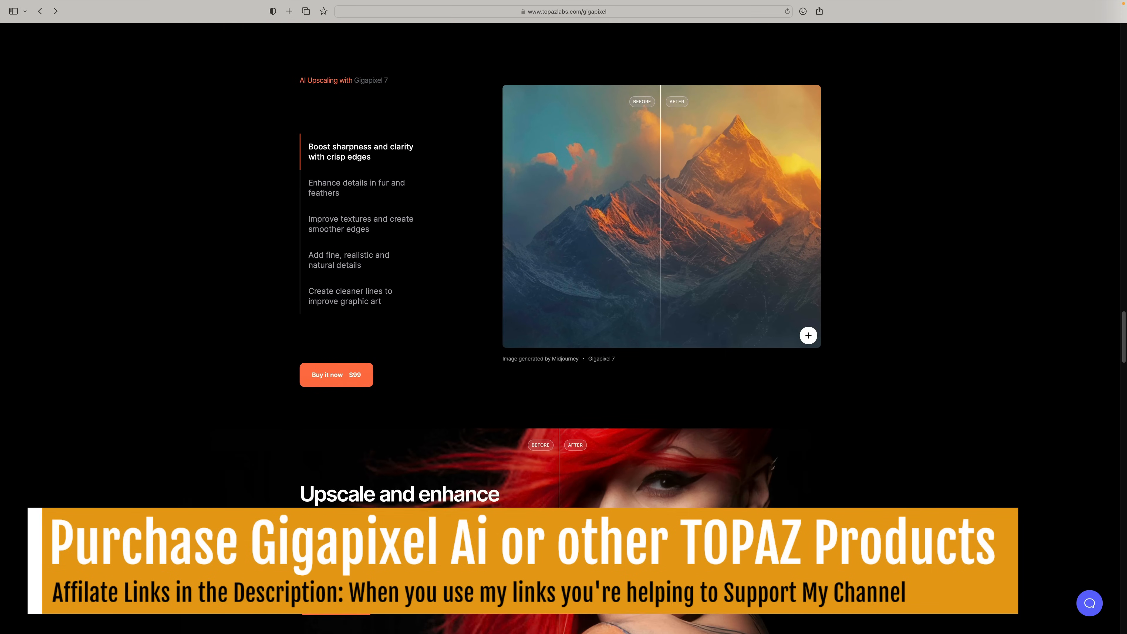
scroll("down", 3)
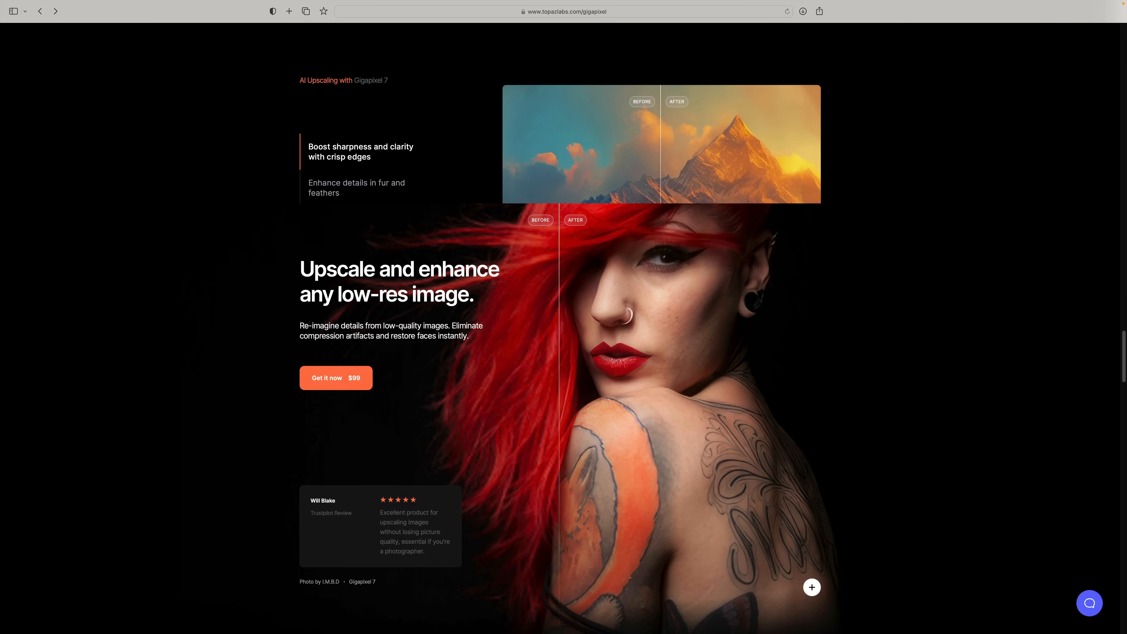
scroll("down", 3)
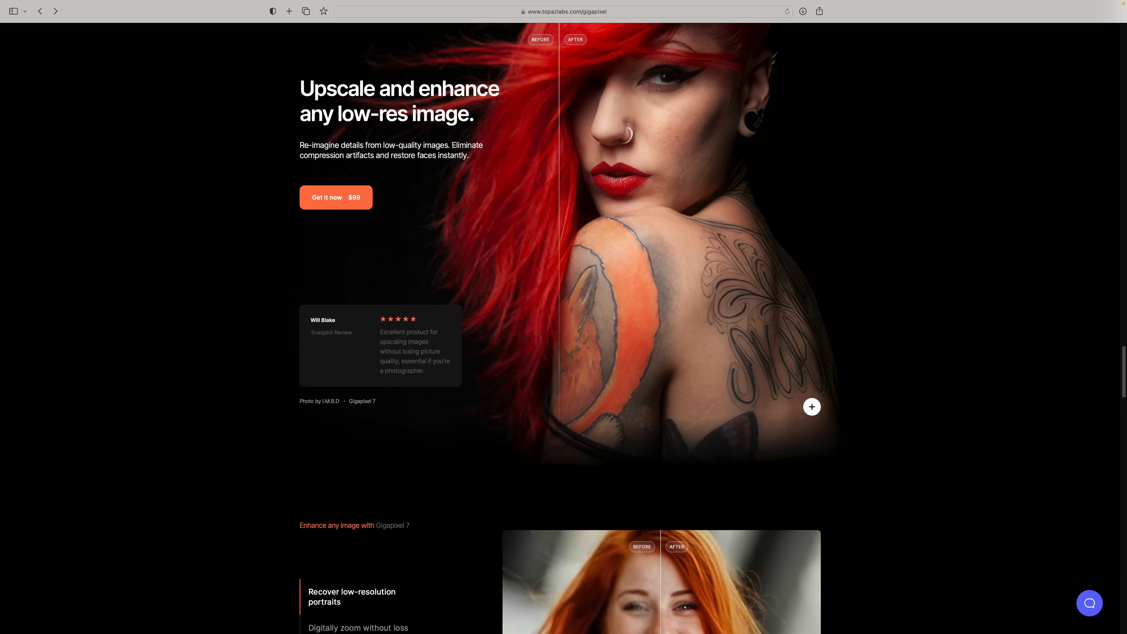
scroll("down", 3)
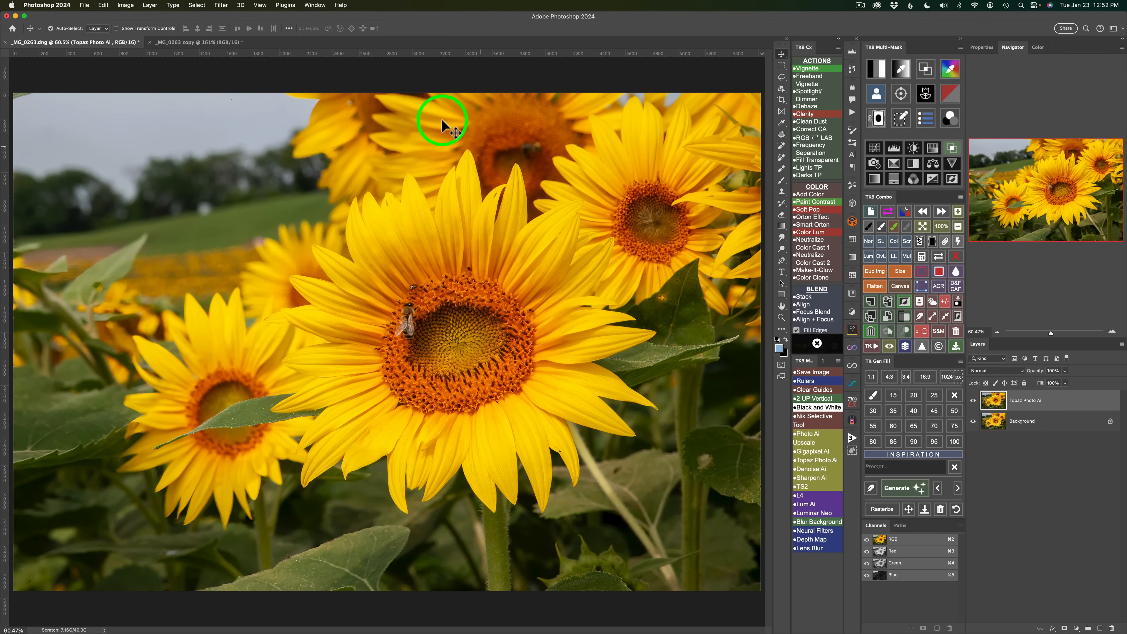
left_click(181, 42)
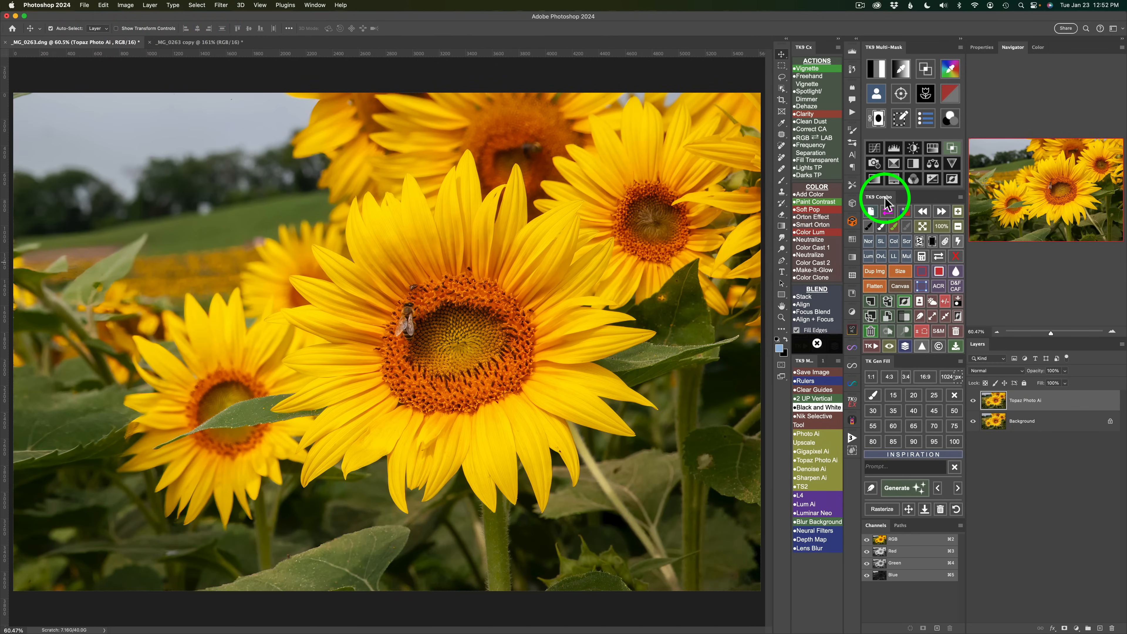
left_click(903, 271)
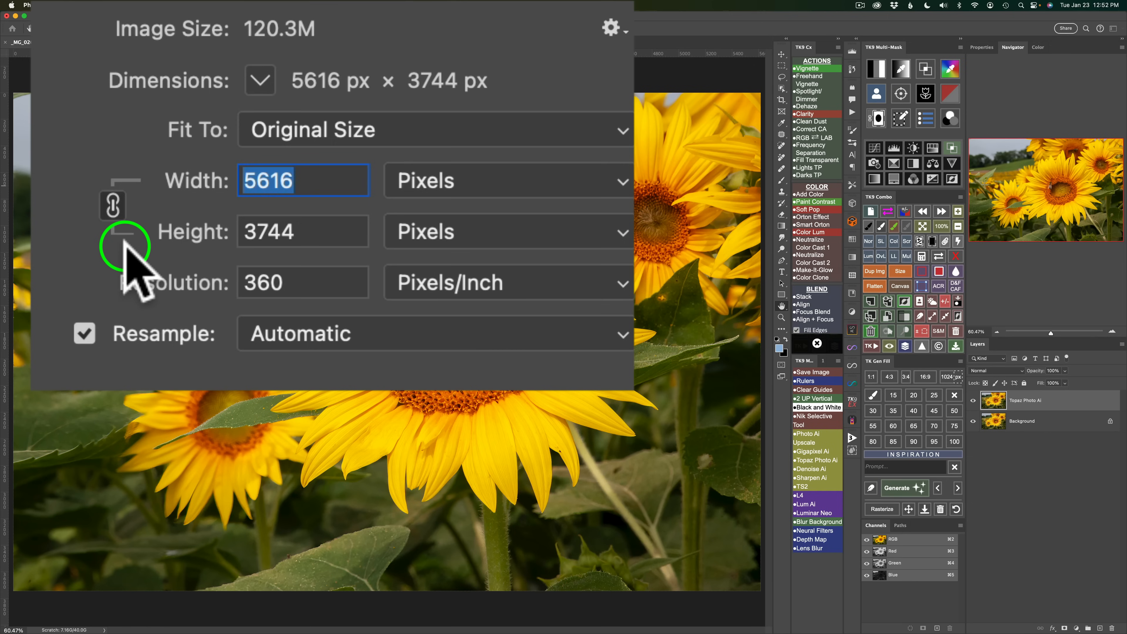
mouse_move(133, 247)
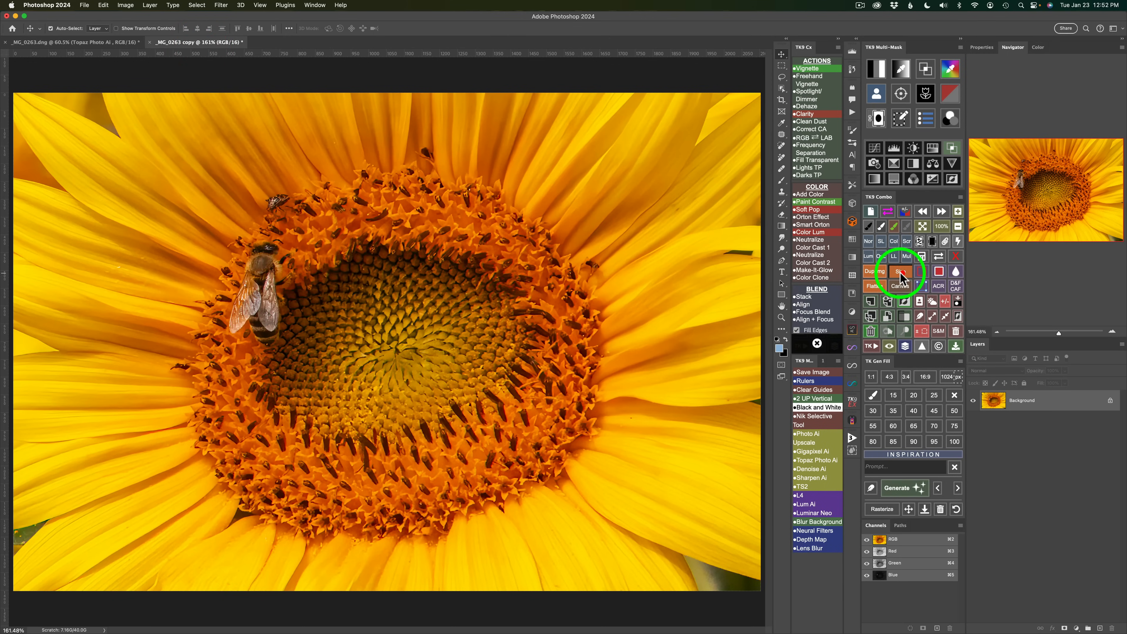
left_click(900, 272)
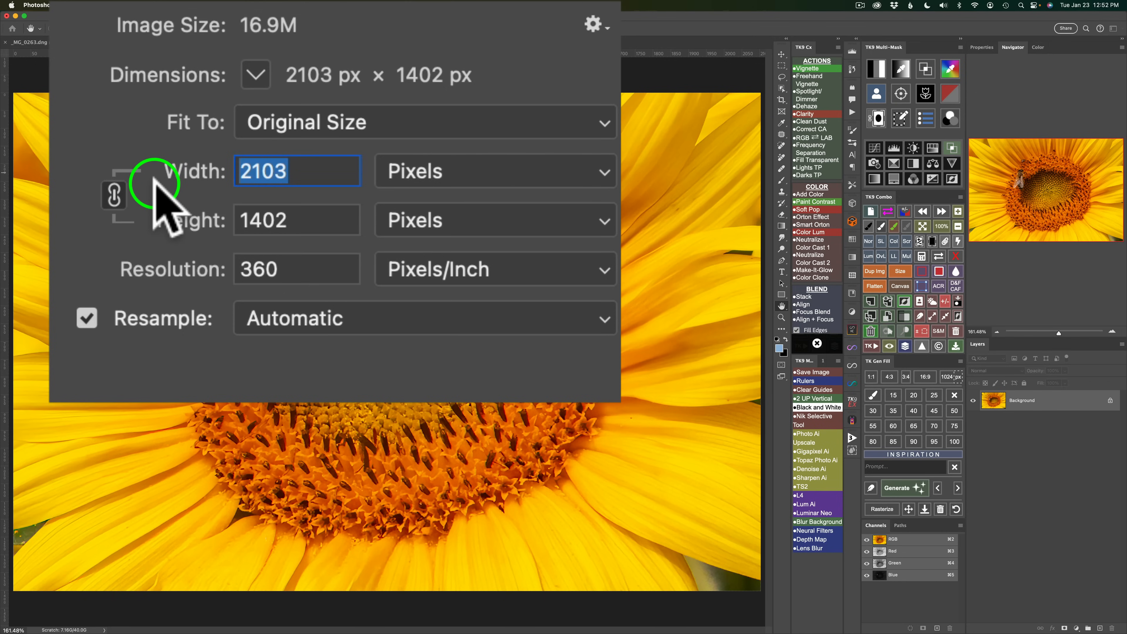
mouse_move(118, 237)
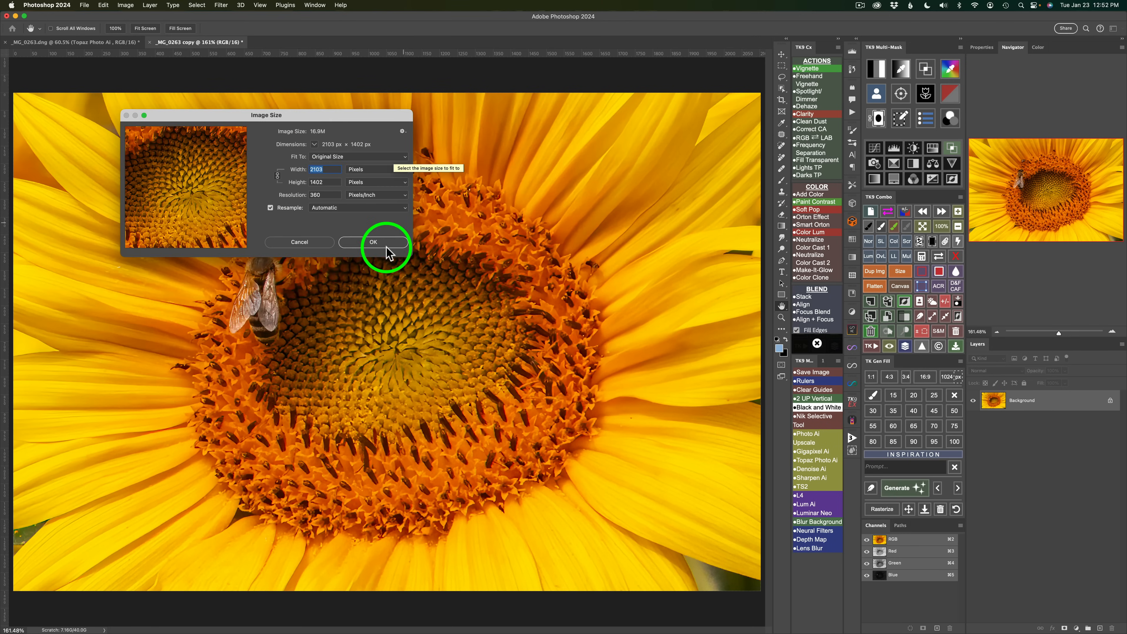
left_click(373, 242)
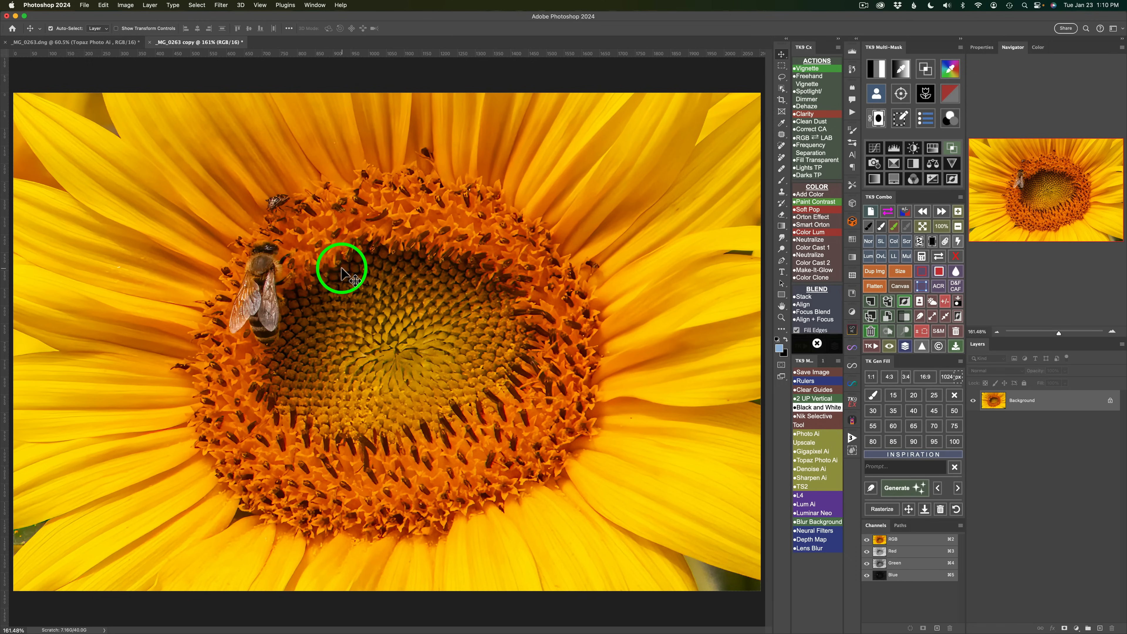
mouse_move(85, 7)
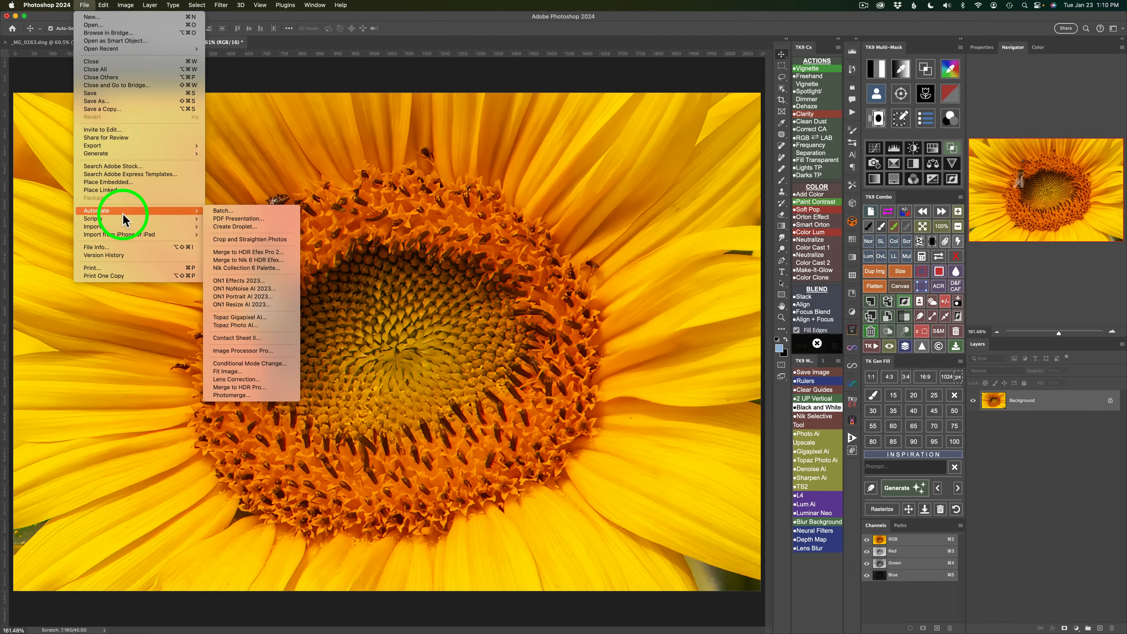
mouse_move(244, 317)
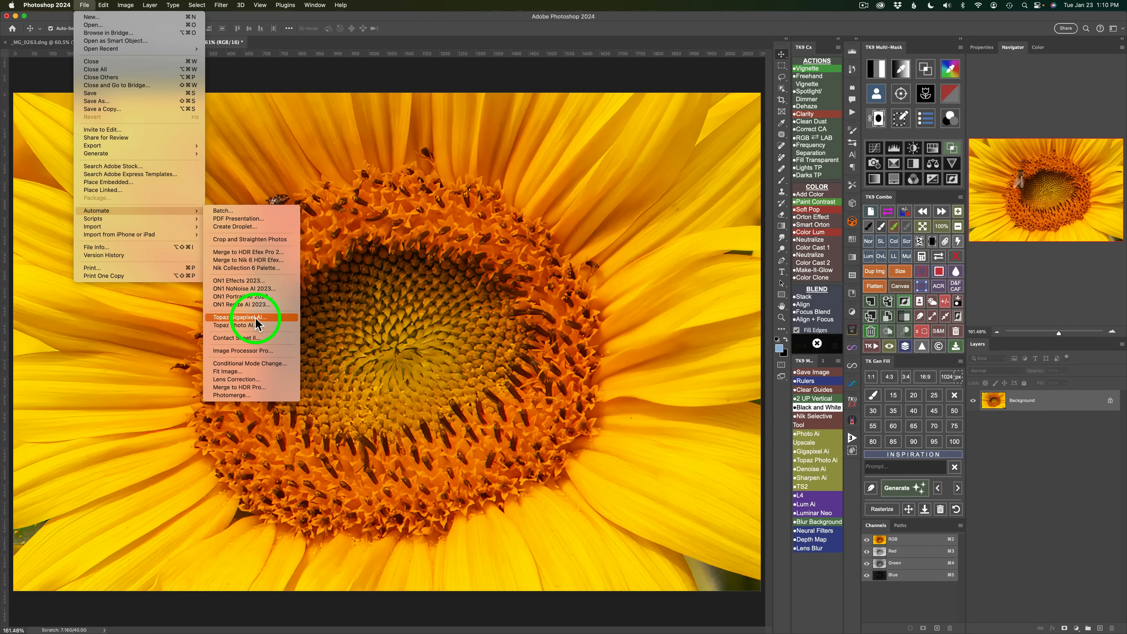
mouse_move(248, 325)
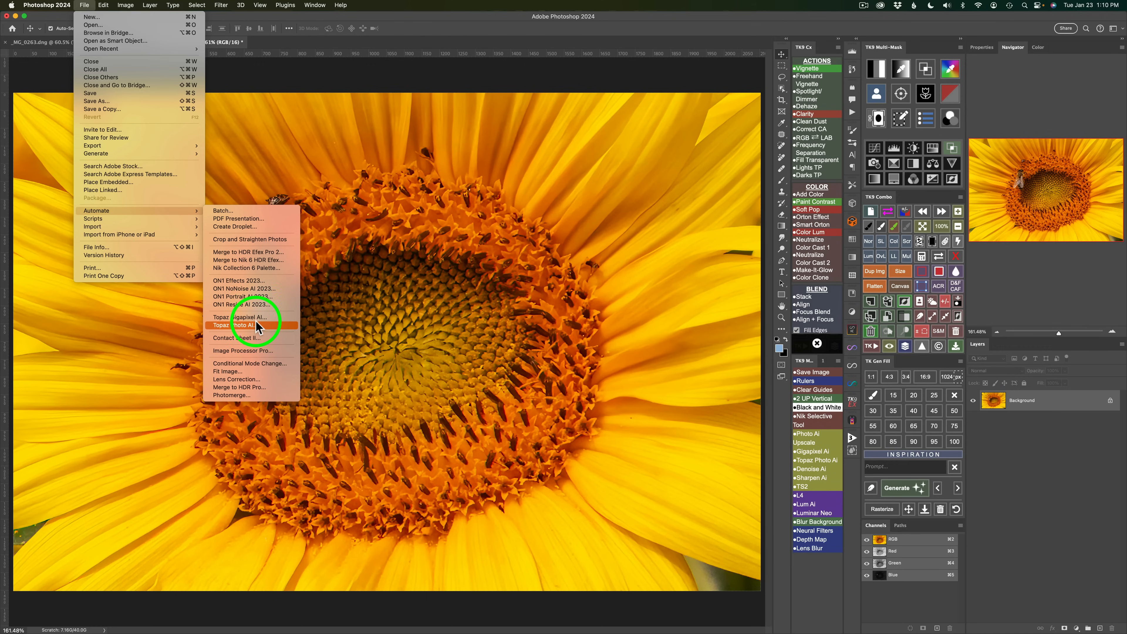
mouse_move(251, 317)
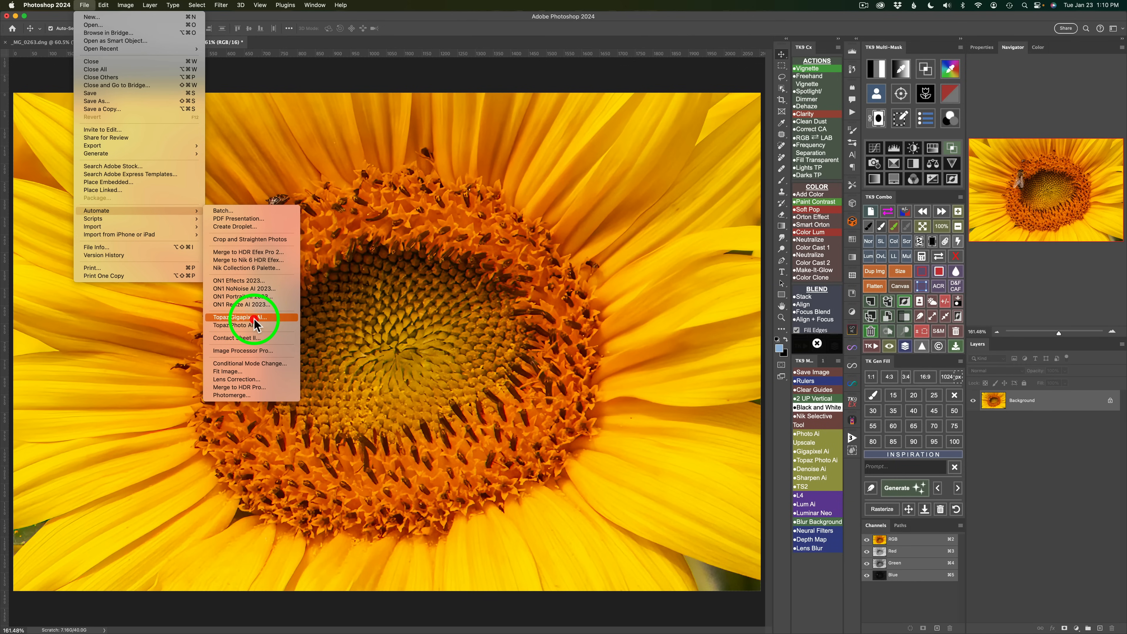
- Launch Topaz Gigapixel AI on the cropped 2103 × 1402 px sunflower close-up
left_click(243, 316)
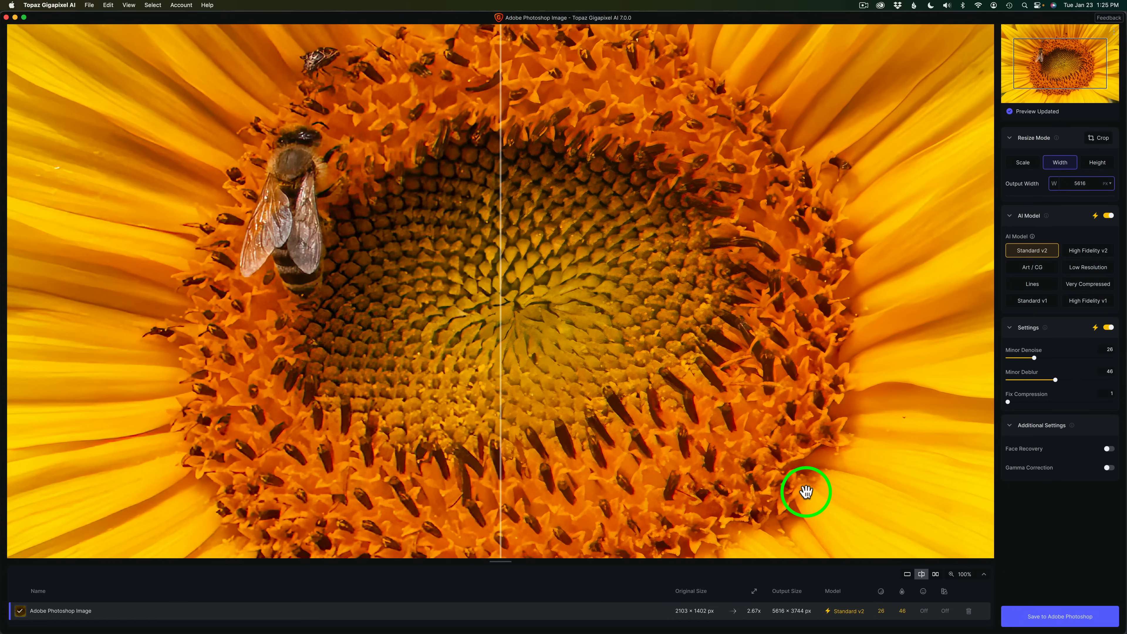
mouse_move(877, 505)
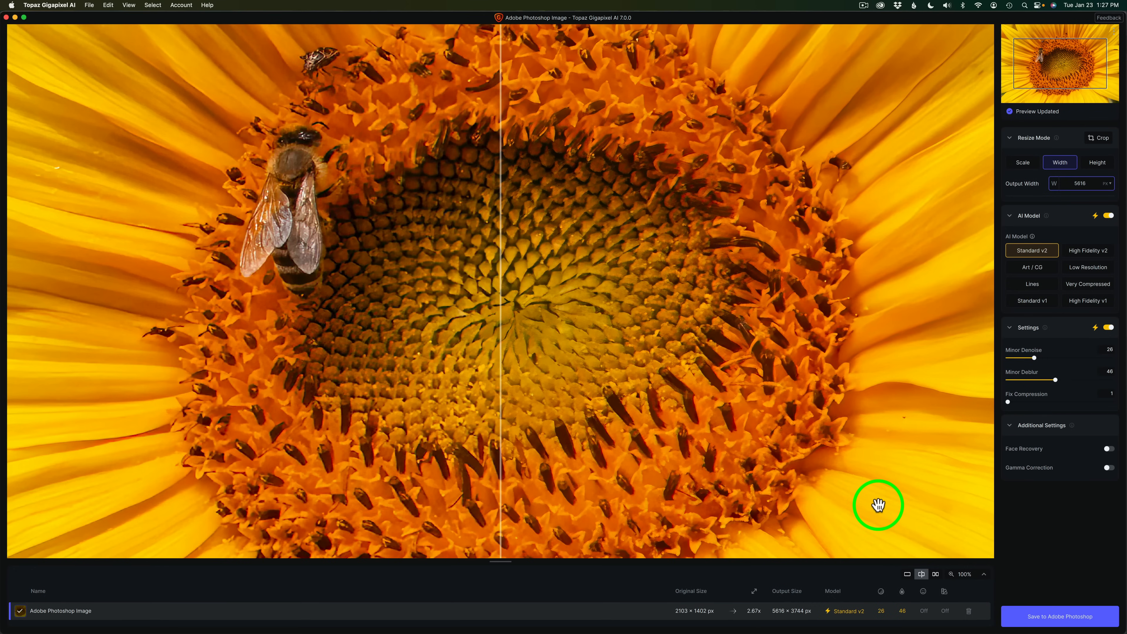
mouse_move(896, 160)
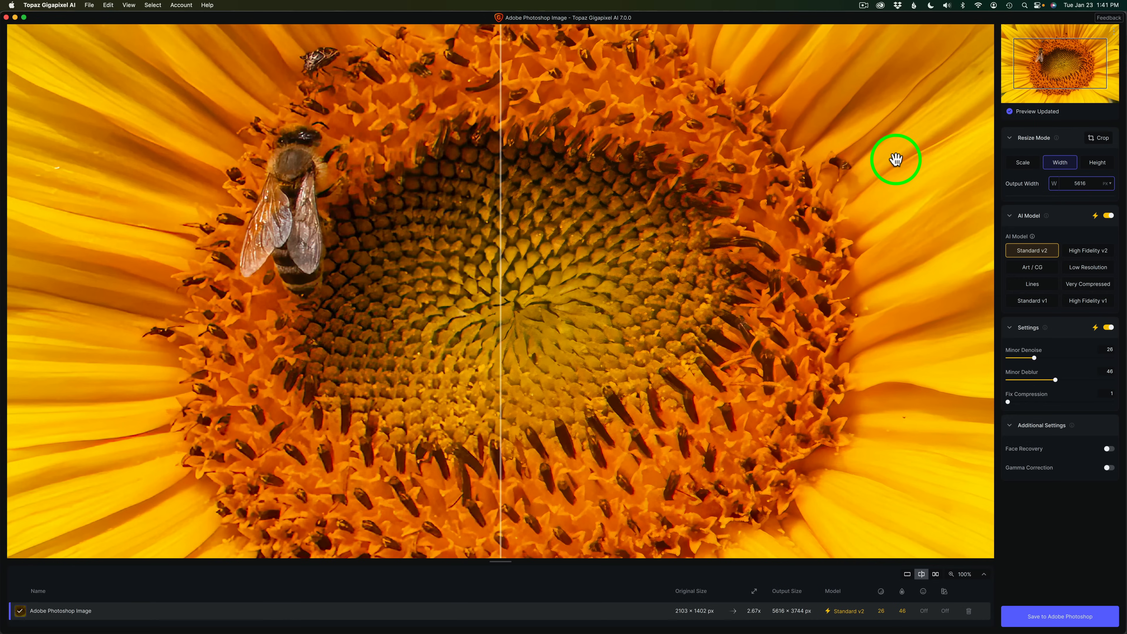
mouse_move(964, 89)
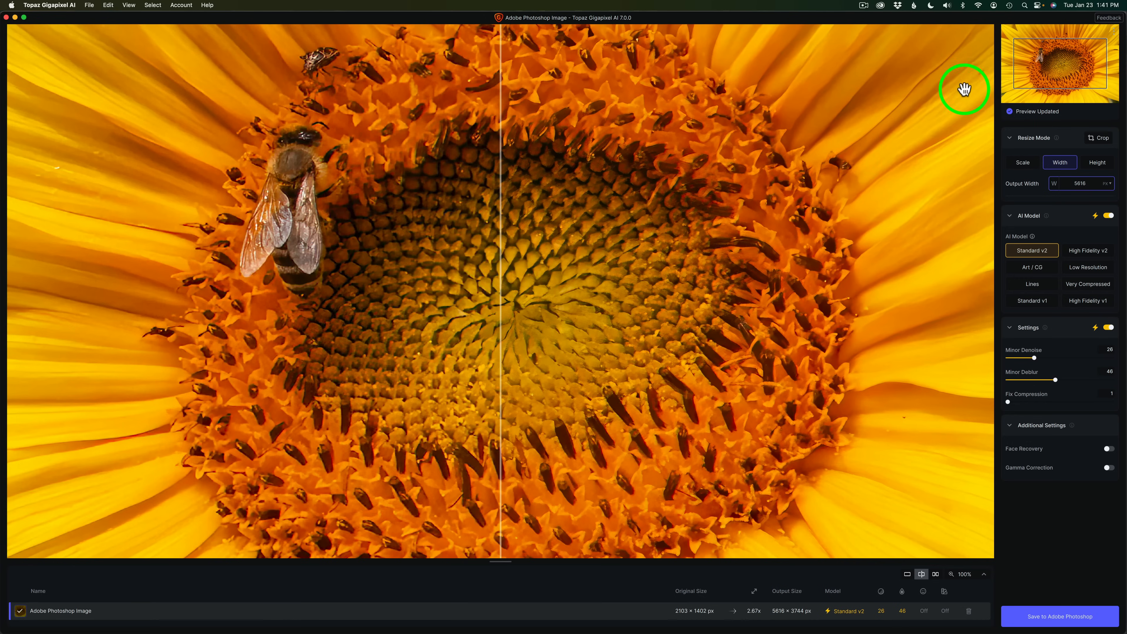
mouse_move(1038, 138)
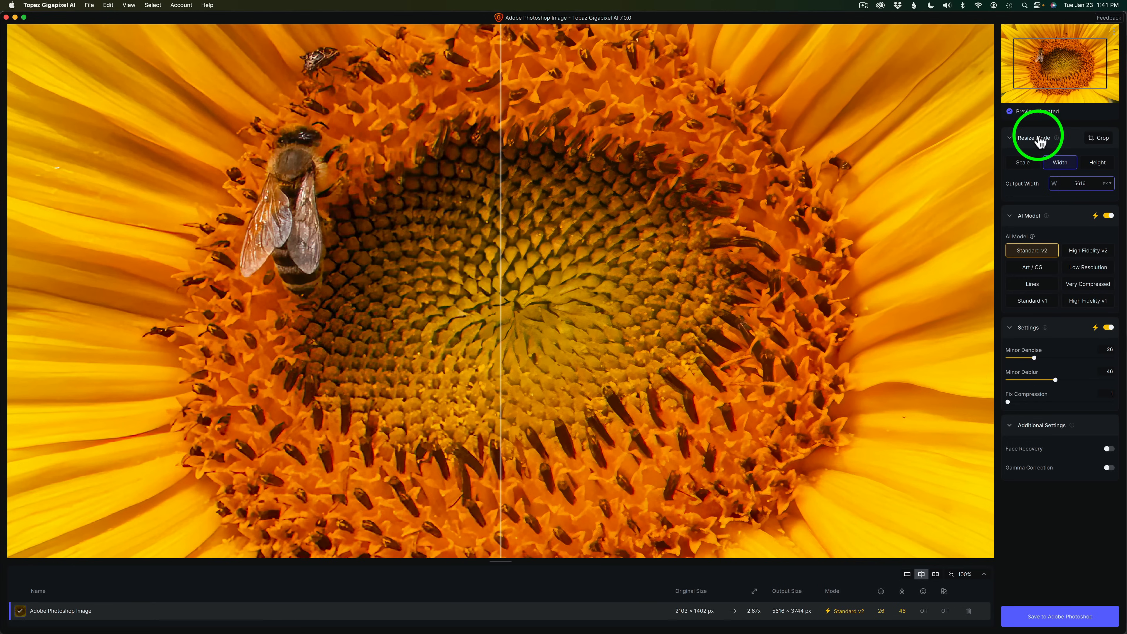
- Try Scale and Width resize modes, then size the output by Height at 3744 px
left_click(1012, 137)
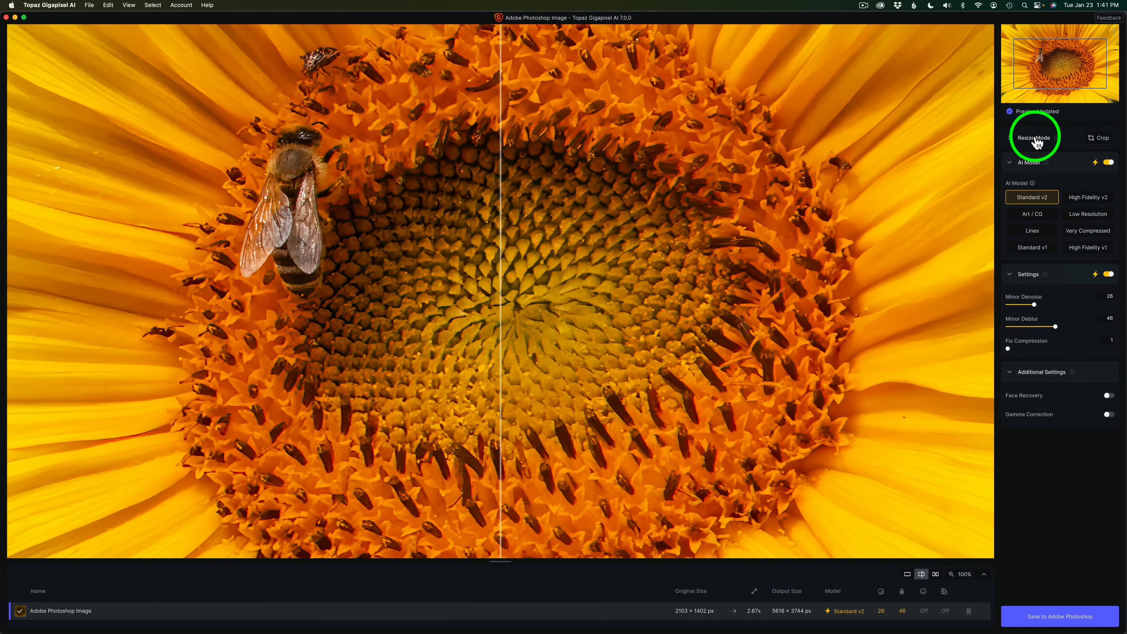
left_click(1033, 137)
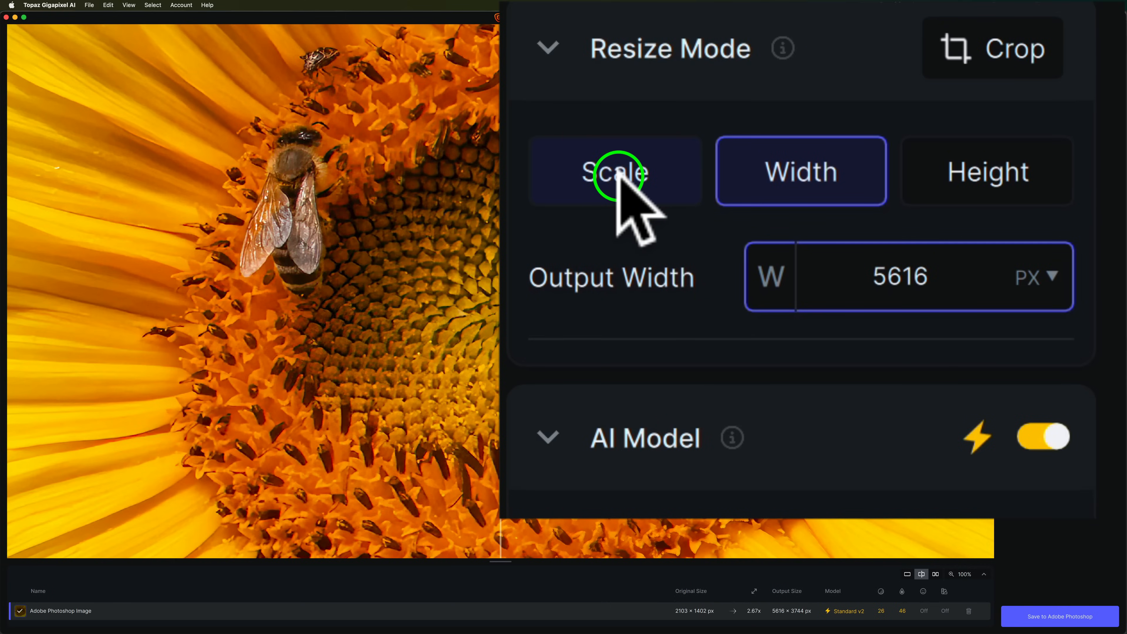
left_click(613, 171)
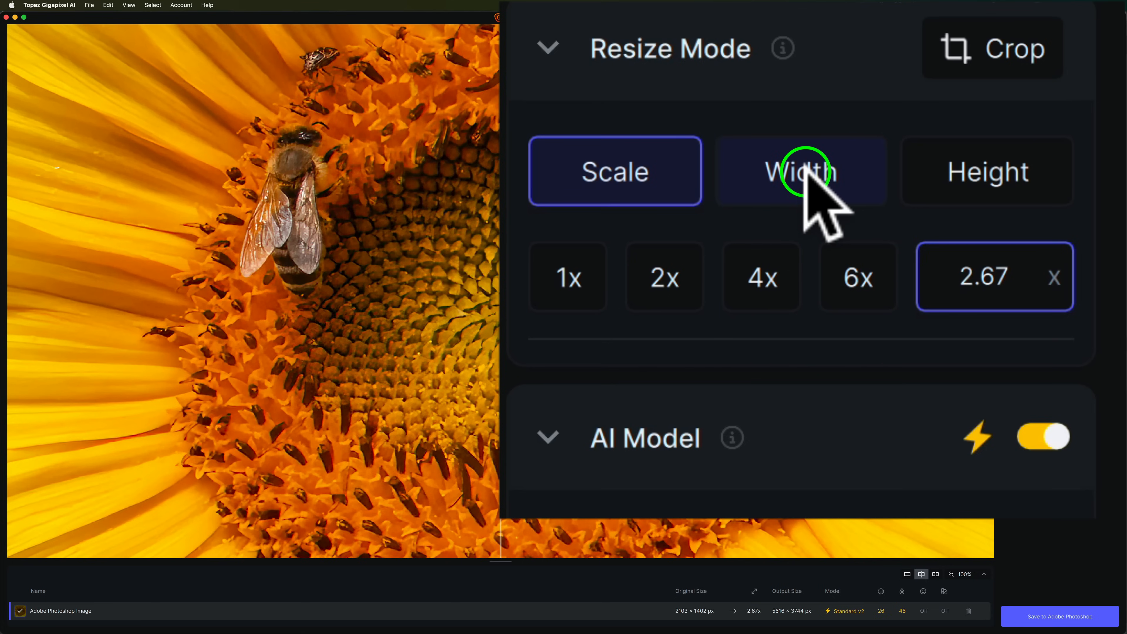
left_click(799, 171)
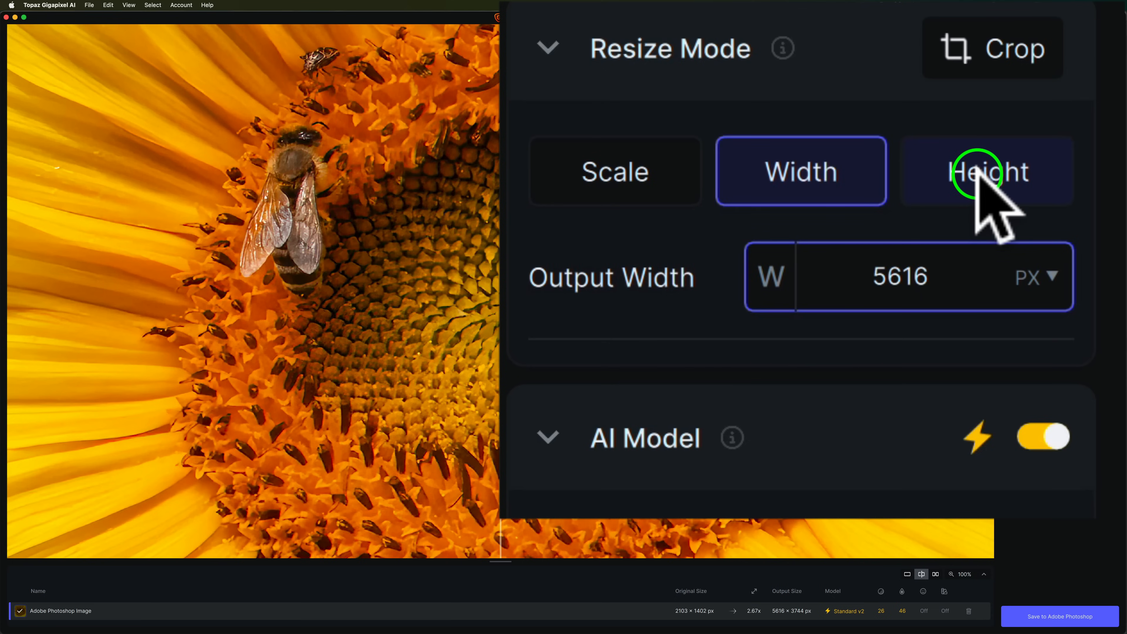
left_click(800, 170)
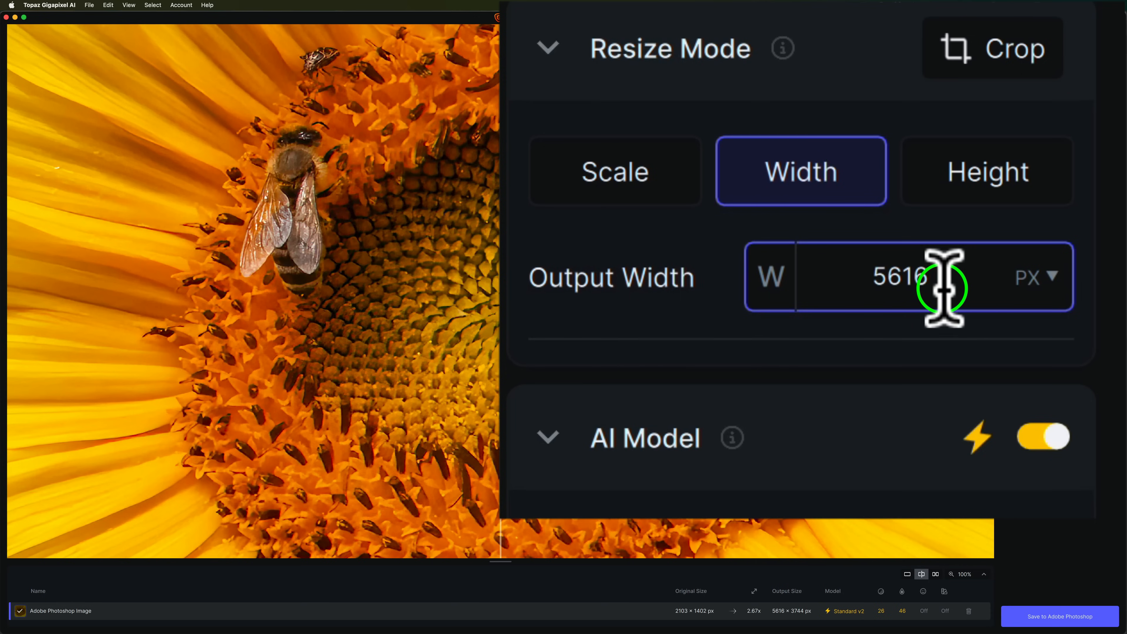
mouse_move(963, 279)
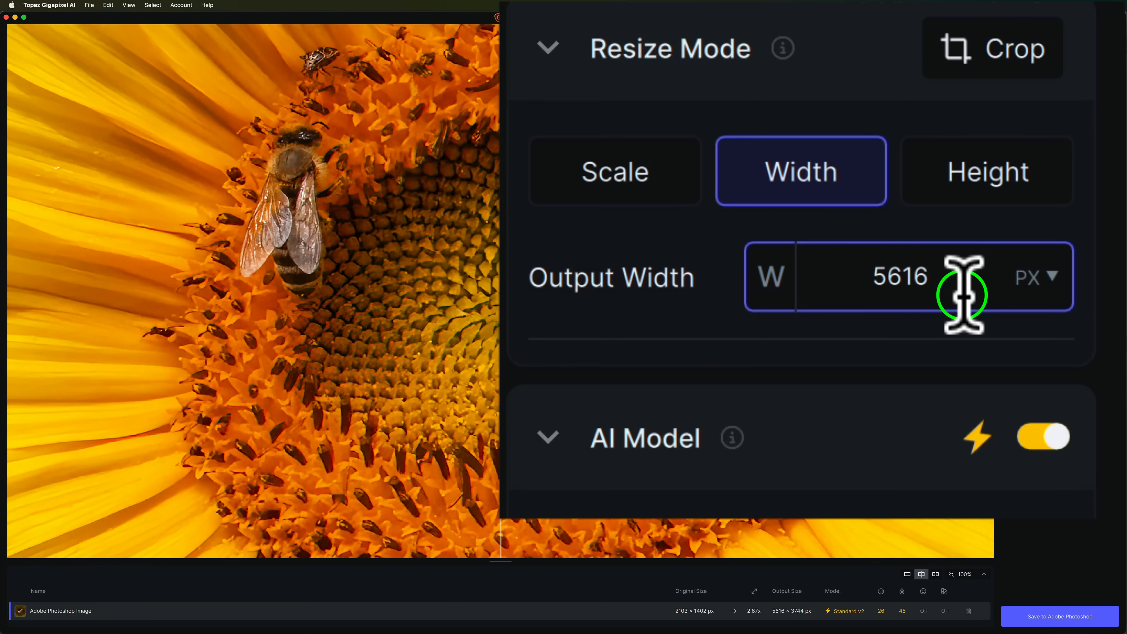
left_click(1055, 278)
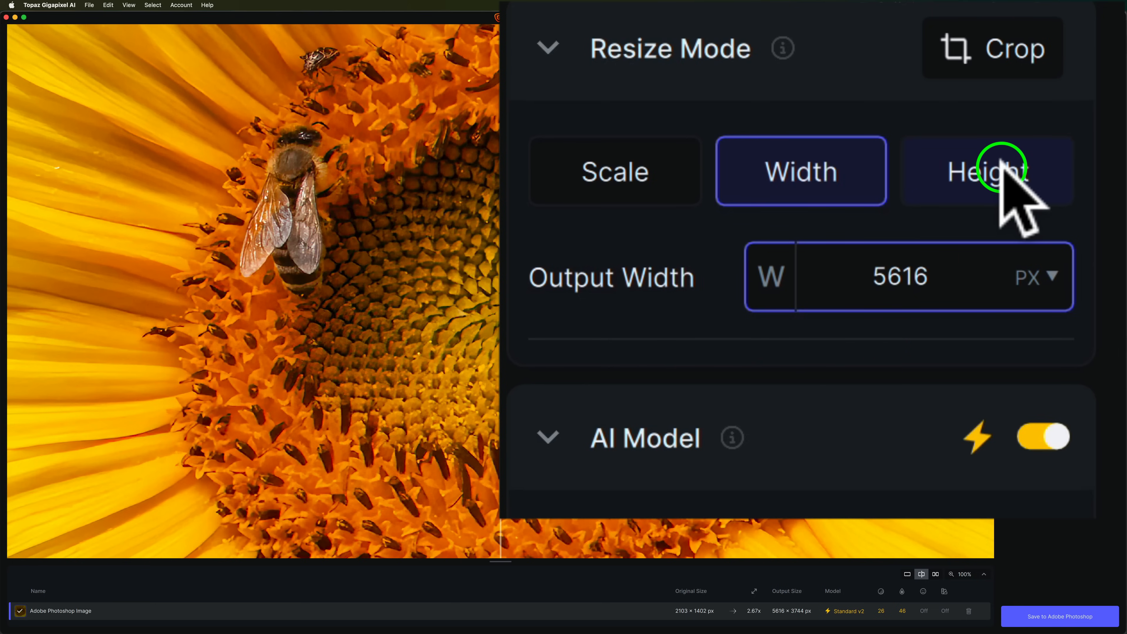
left_click(986, 171)
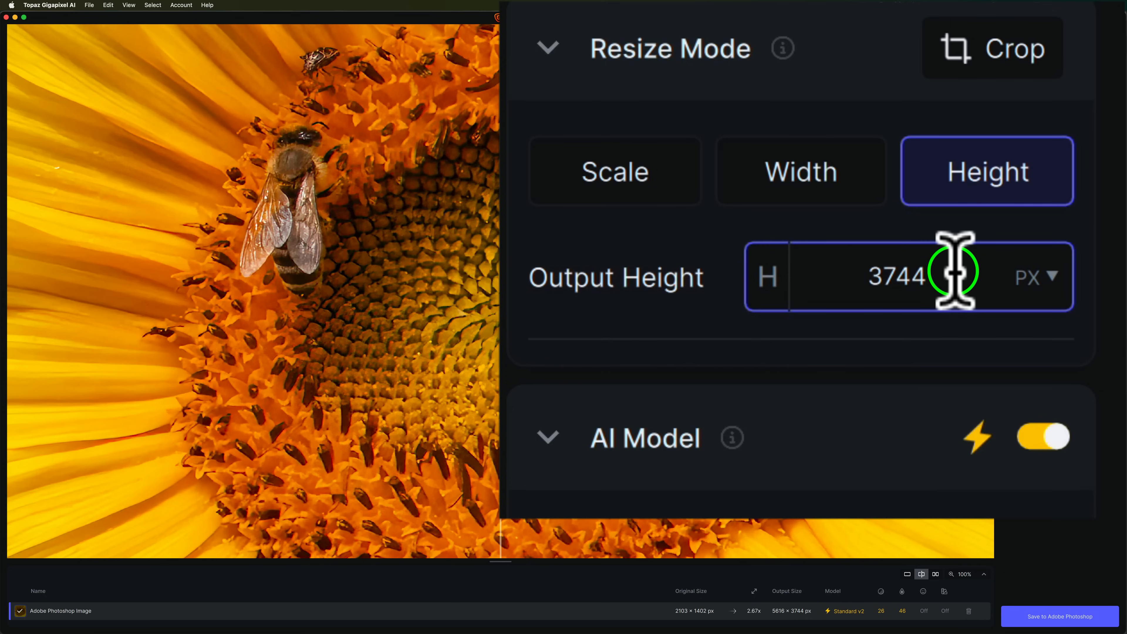
mouse_move(1027, 50)
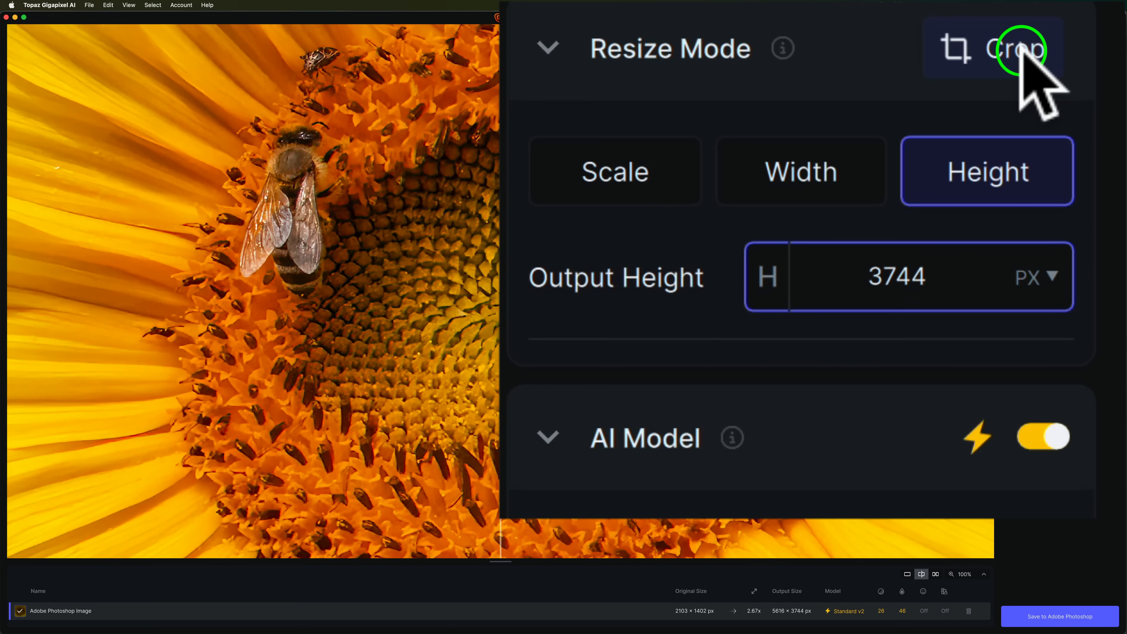
- Refresh the preview with the Standard v2 model at 5616 × 3744 px output
left_click(1022, 48)
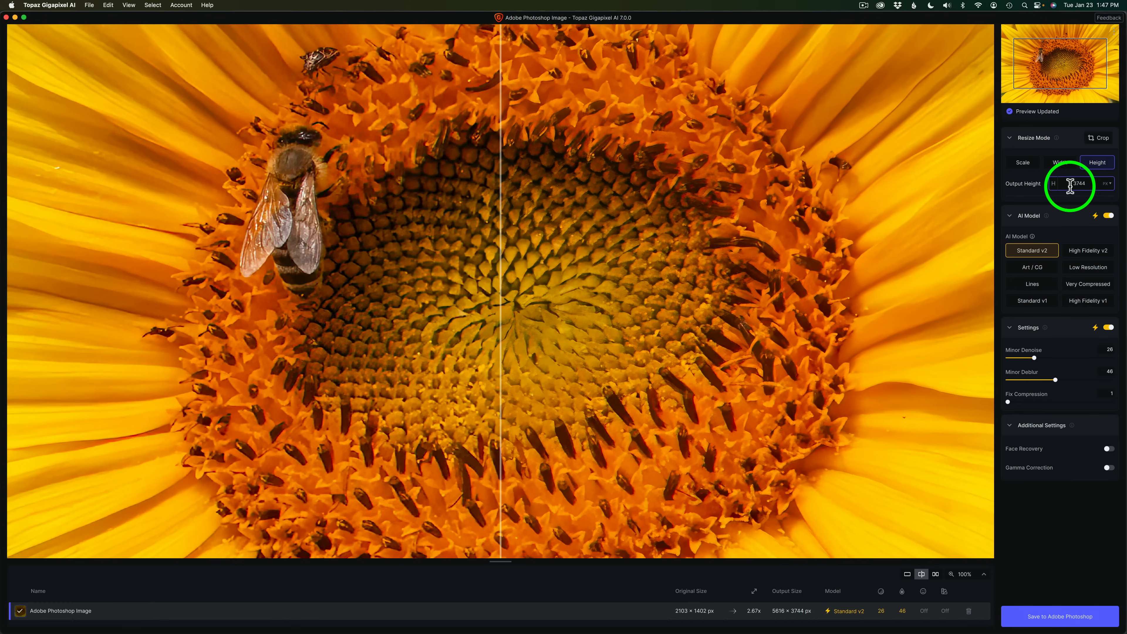
mouse_move(1049, 223)
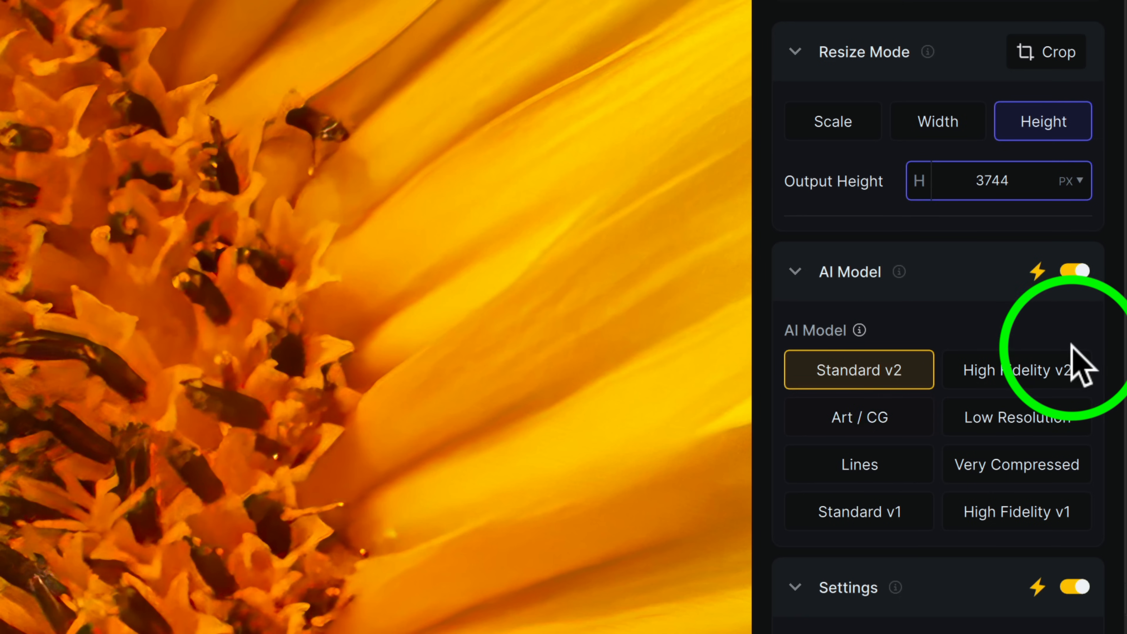
mouse_move(855, 330)
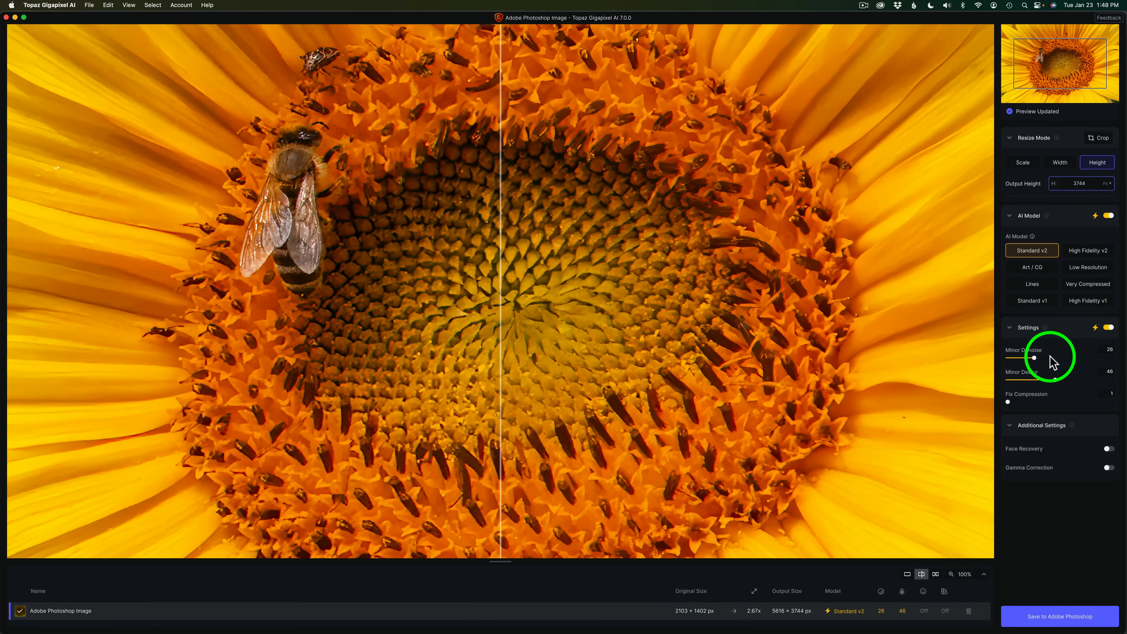
mouse_move(1048, 403)
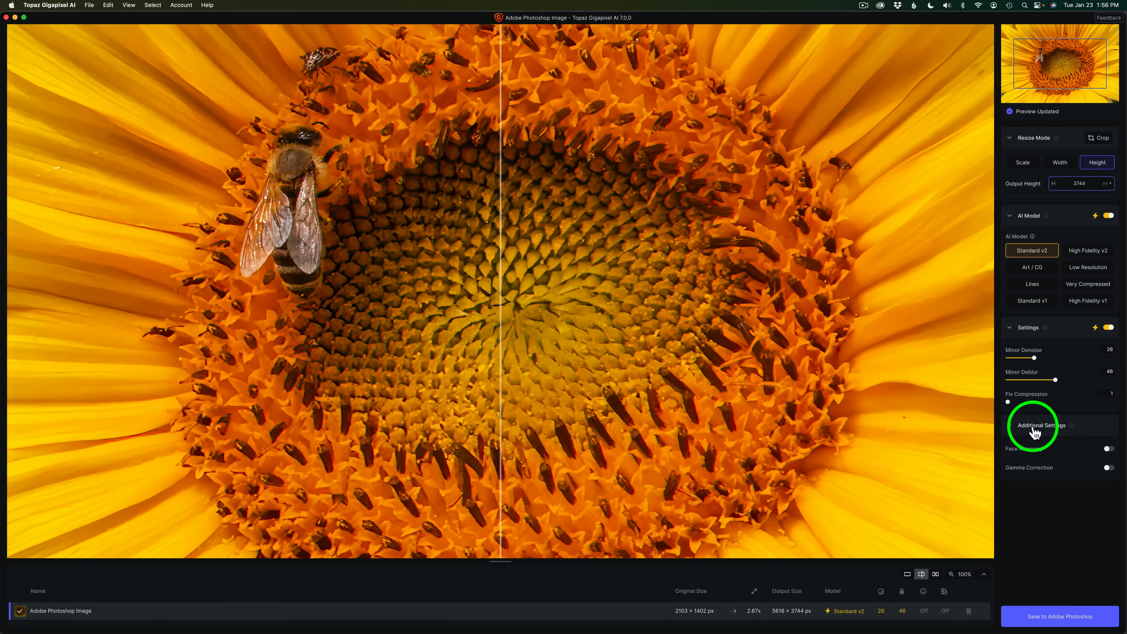
- Re-expand Additional Settings and switch Gamma Correction on for the upscale
left_click(1038, 425)
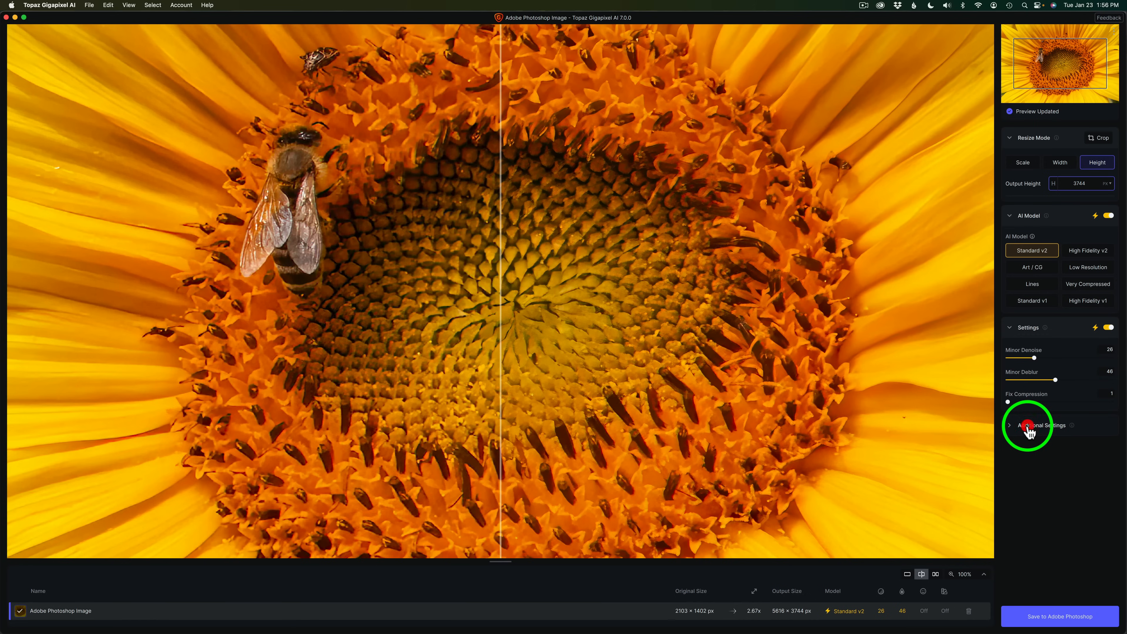
left_click(1036, 425)
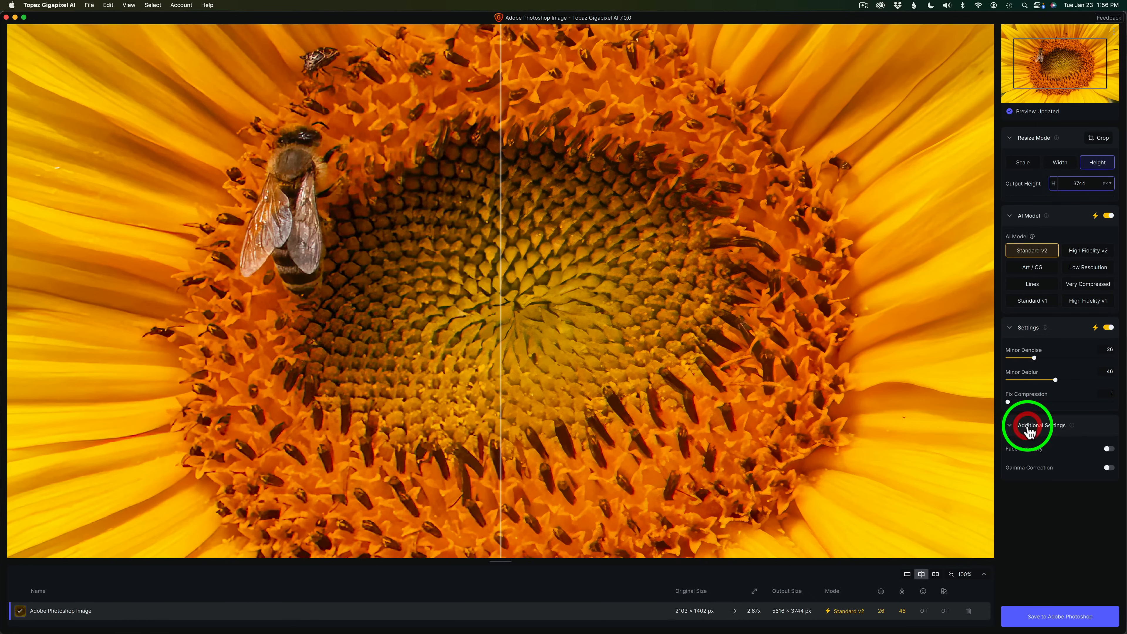
mouse_move(1060, 425)
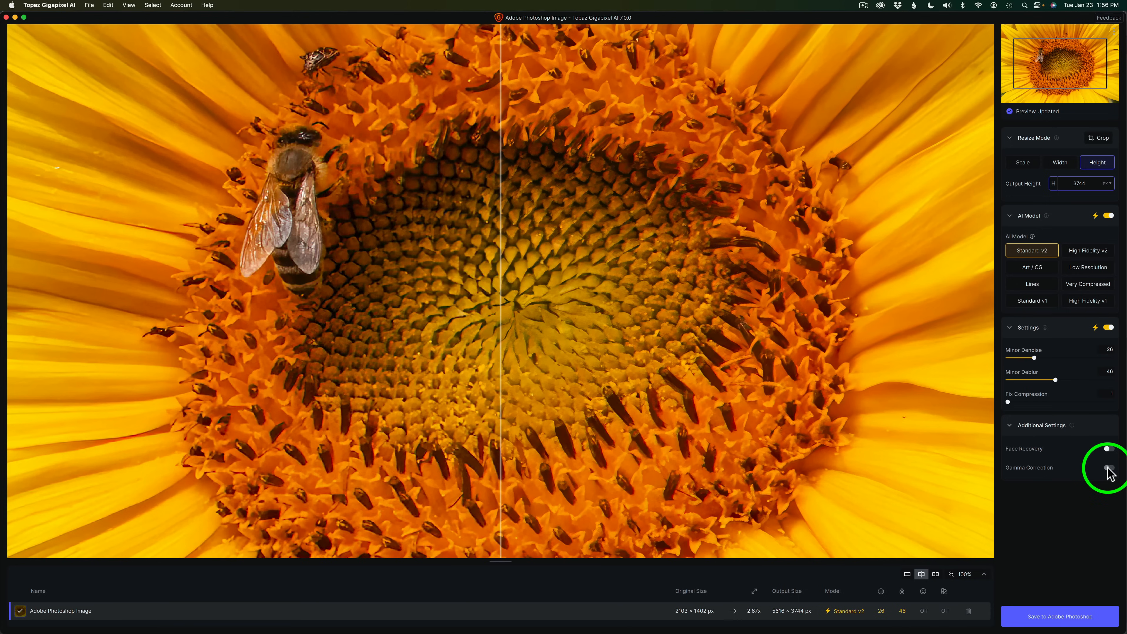
left_click(1108, 467)
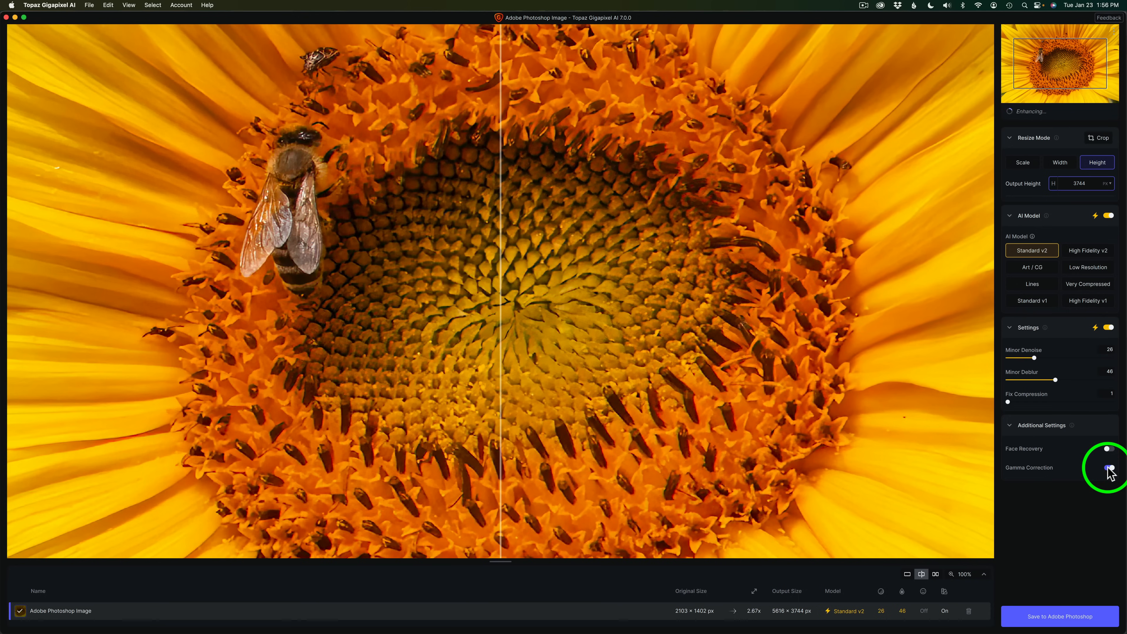
left_click(1111, 467)
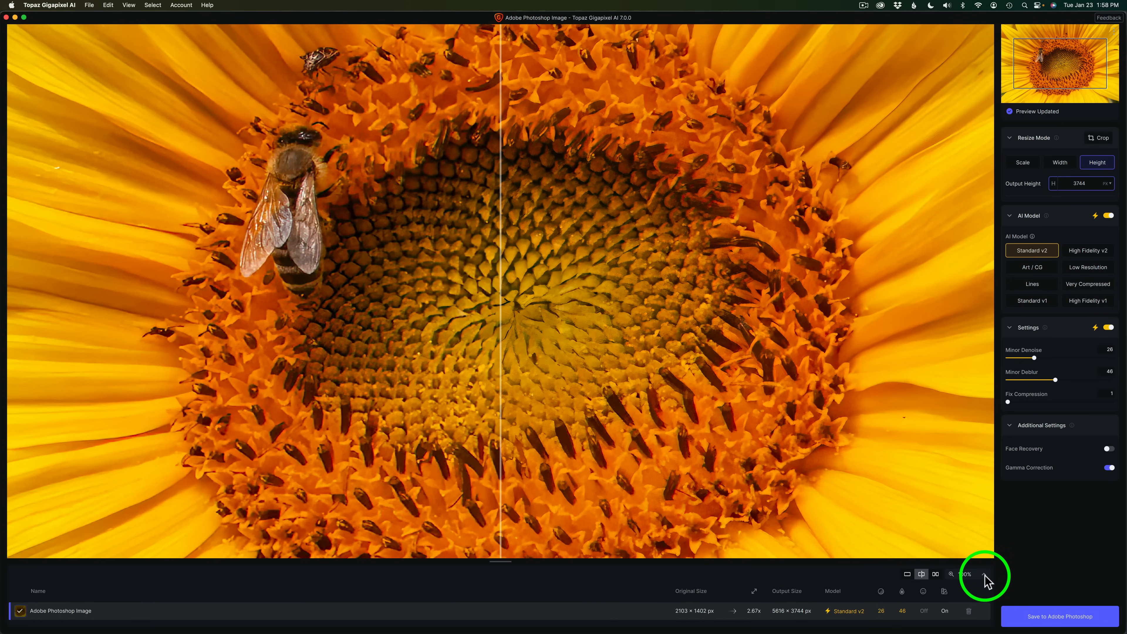
left_click(986, 574)
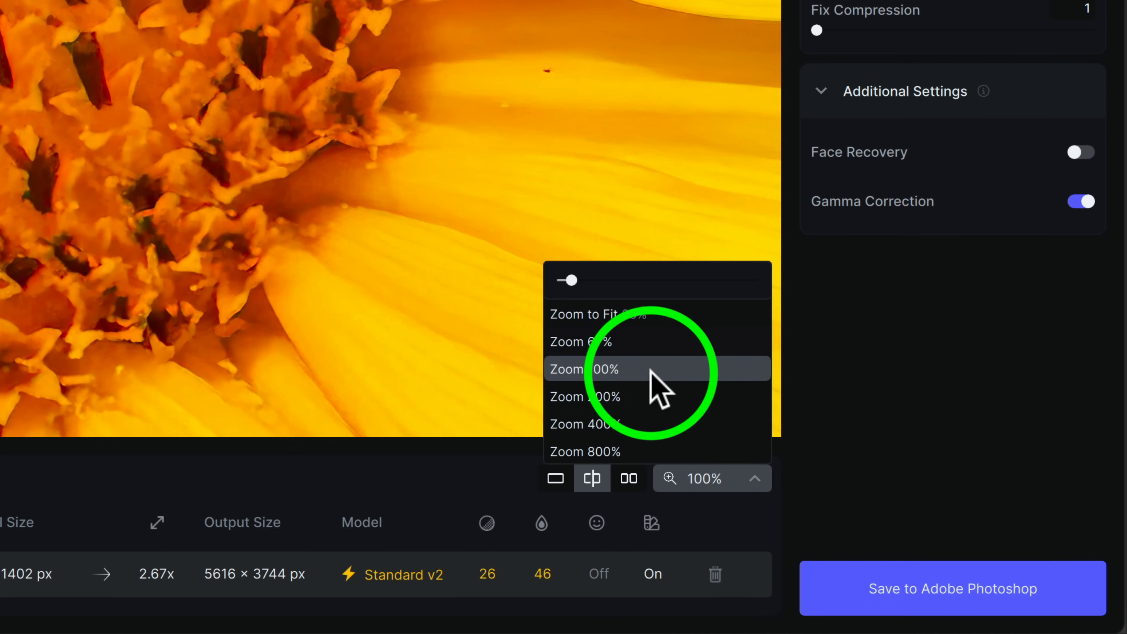
mouse_move(644, 435)
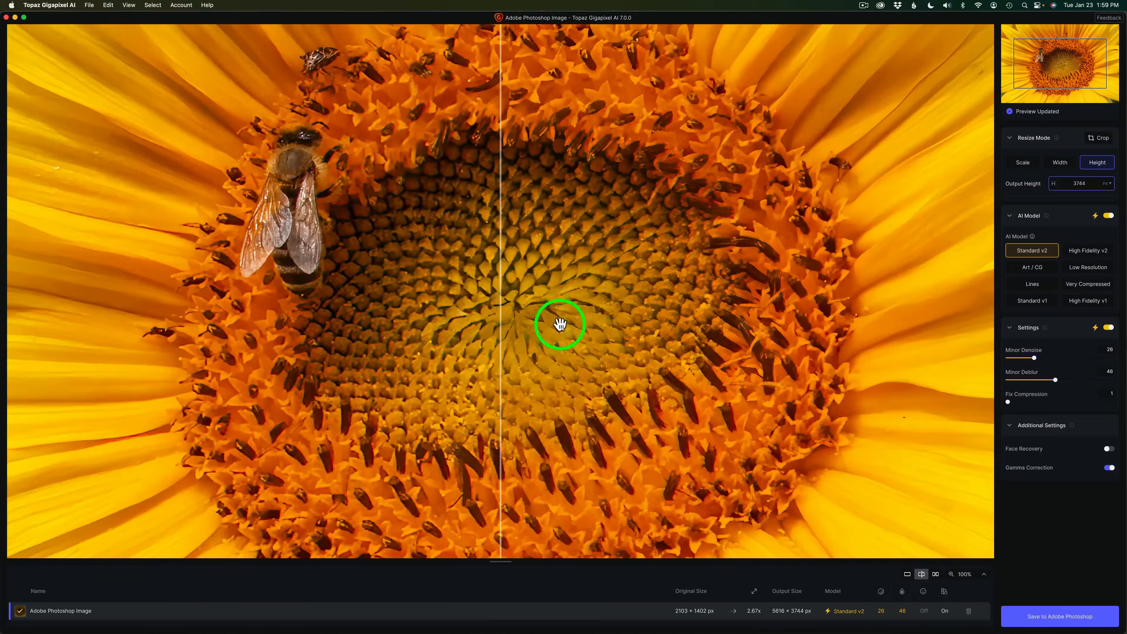
- Drag the before/after split across the sunflower and bee, leaving mostly the enhanced result visible
left_click_drag(560, 324, 736, 327)
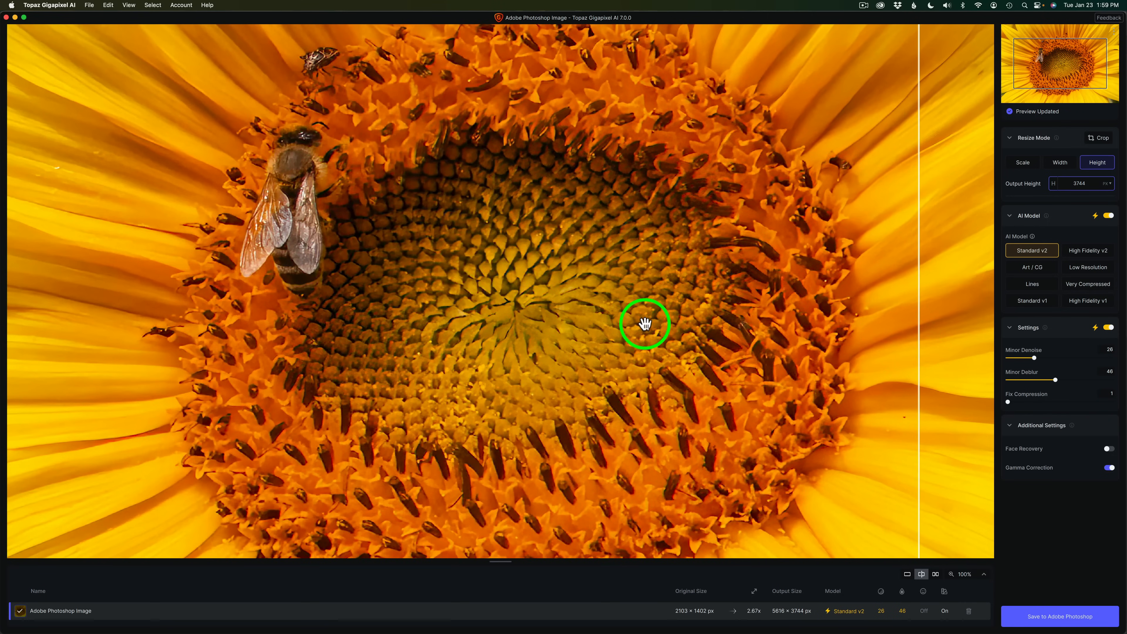
mouse_move(918, 291)
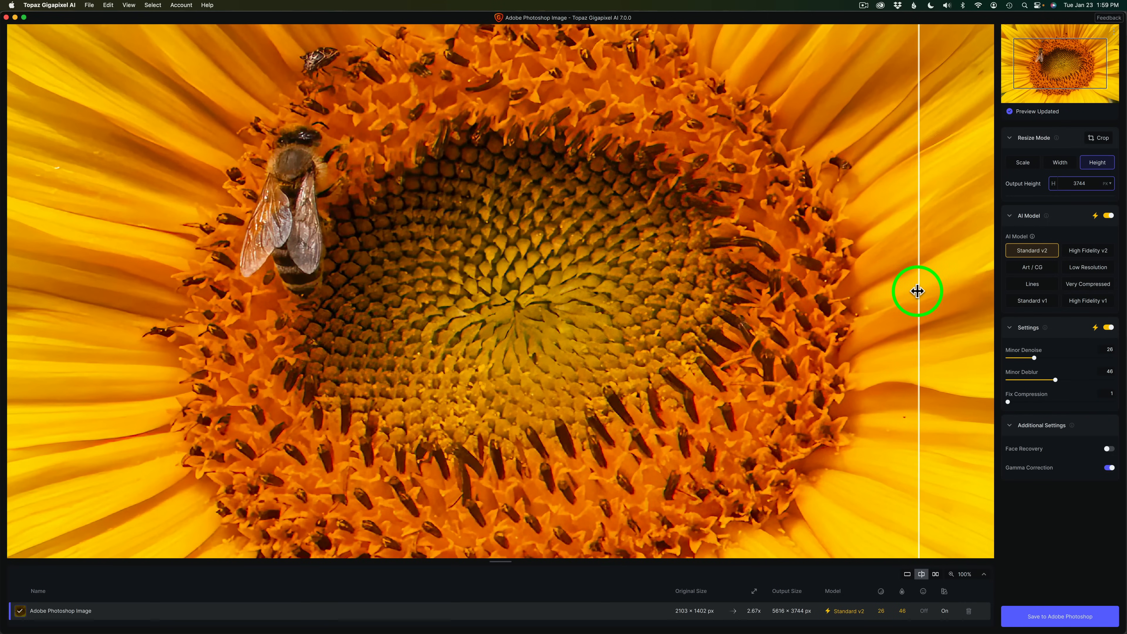
mouse_move(910, 298)
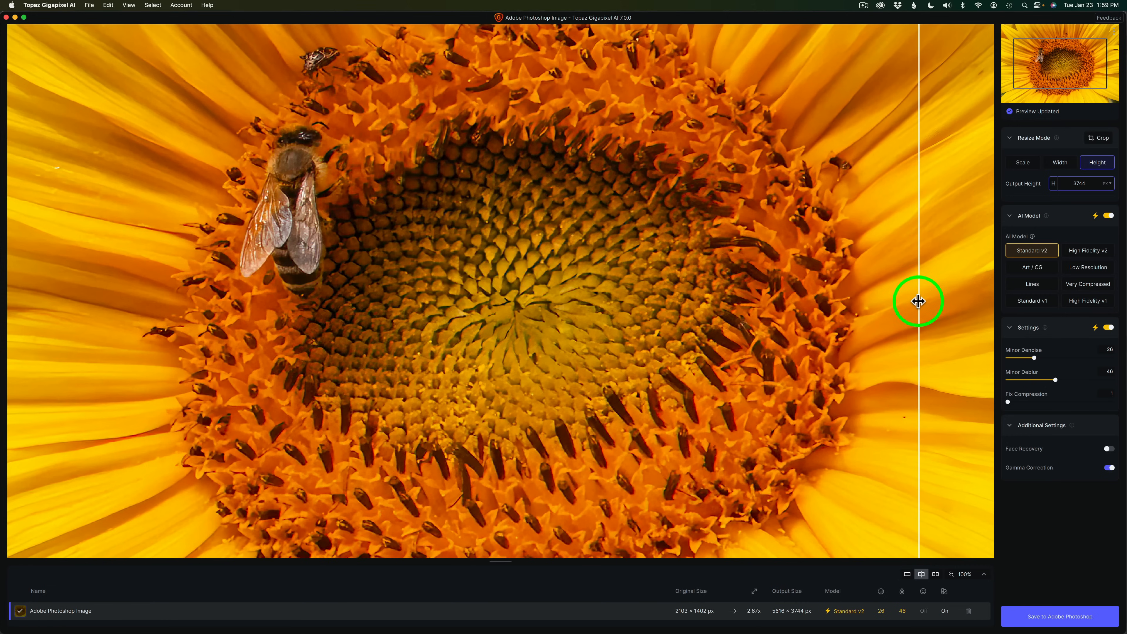
left_click_drag(919, 300, 816, 300)
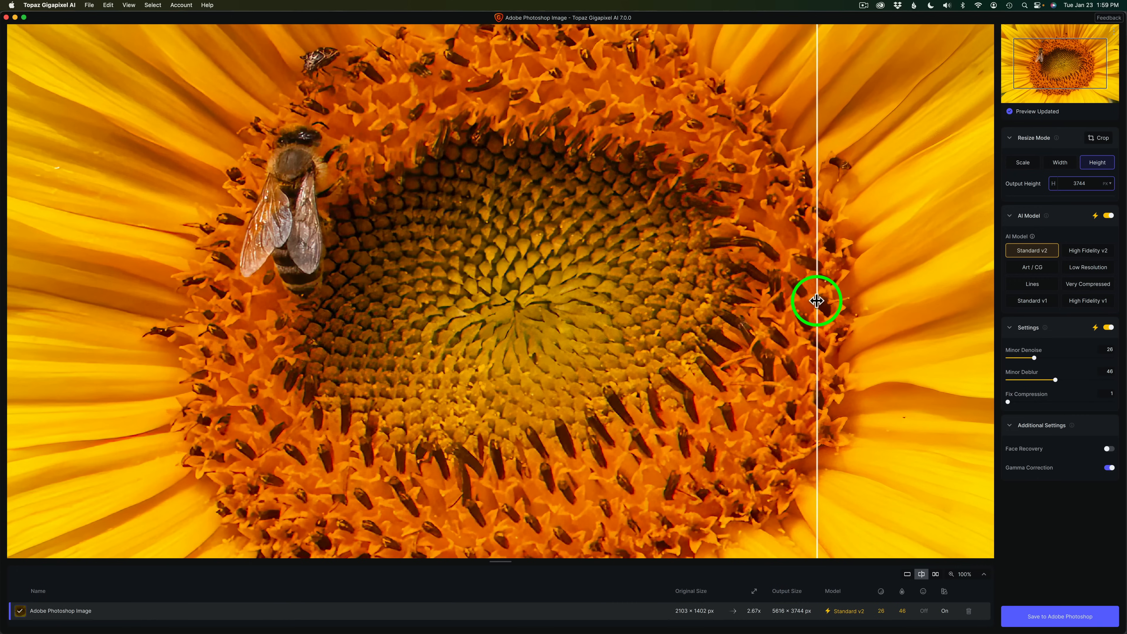
left_click_drag(816, 300, 192, 227)
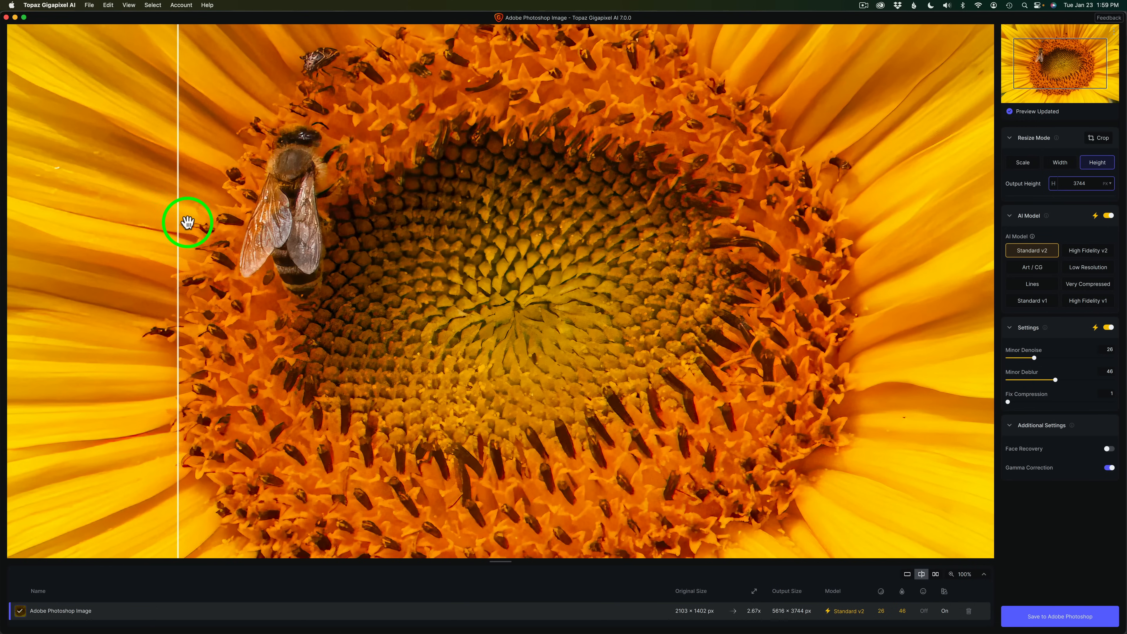
left_click_drag(187, 222, 431, 250)
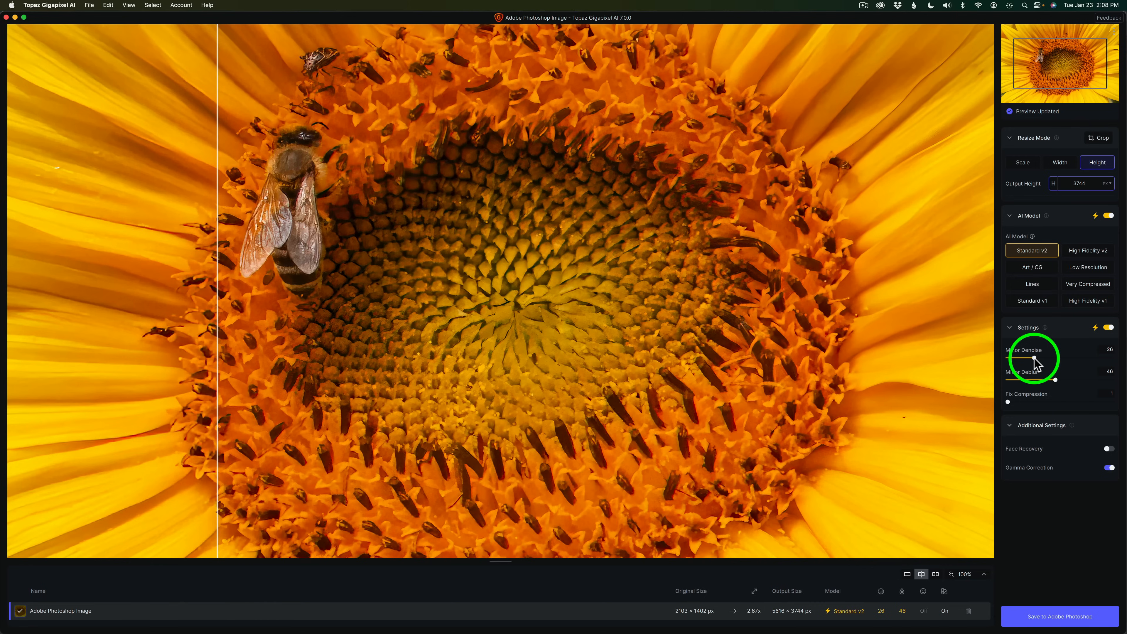
mouse_move(1063, 366)
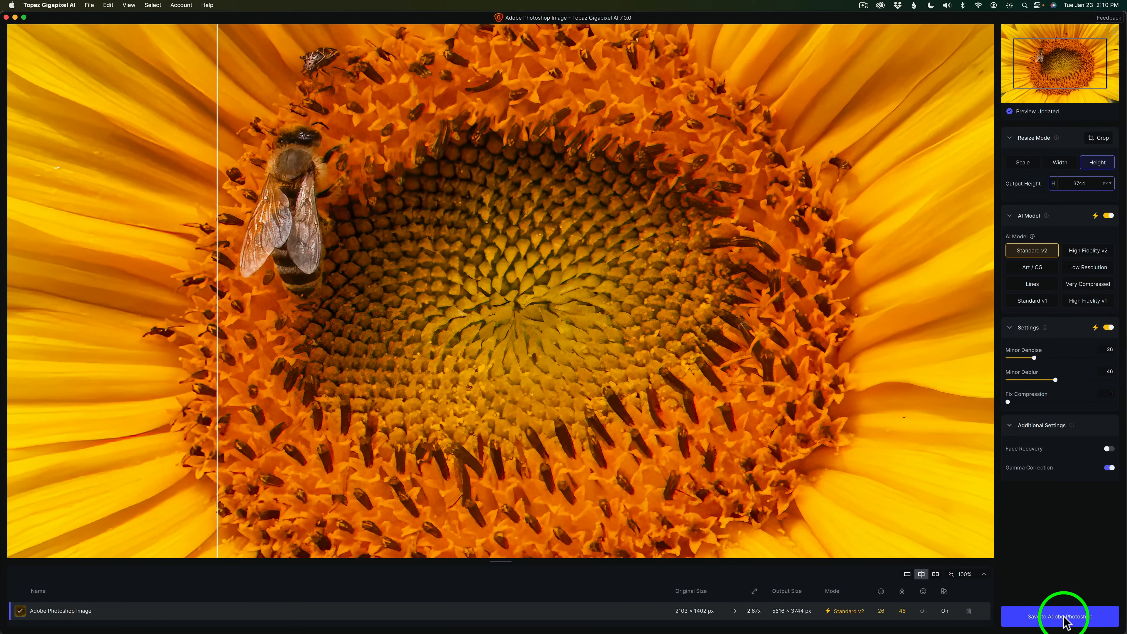
- Save the enhanced sunflower back to Photoshop as a new Gigapixel AI layer
left_click(1056, 617)
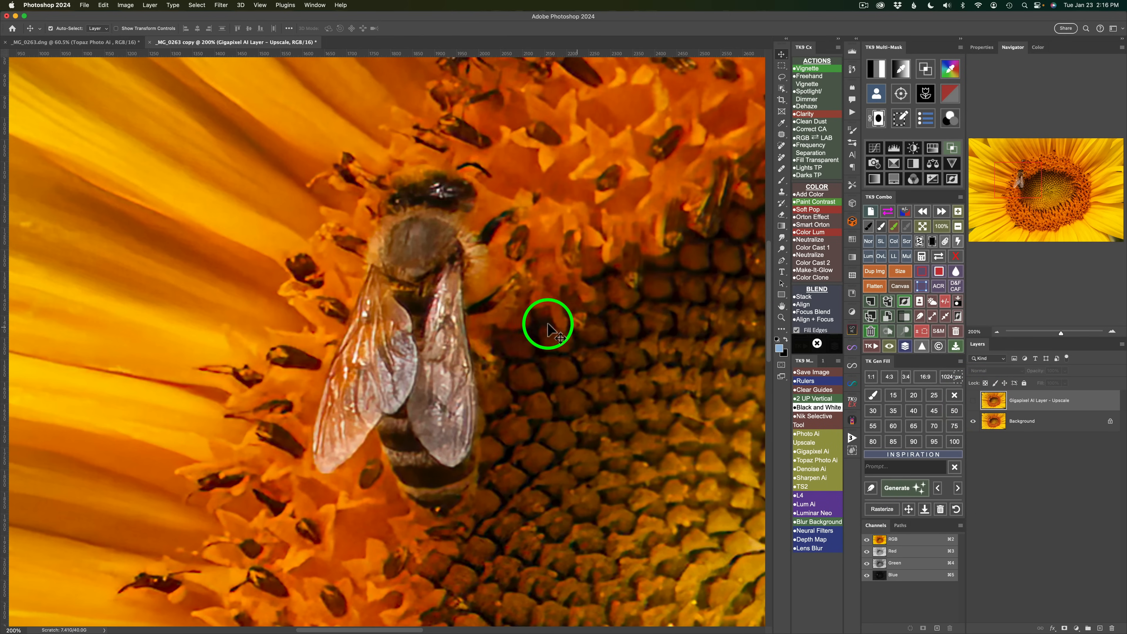
mouse_move(974, 406)
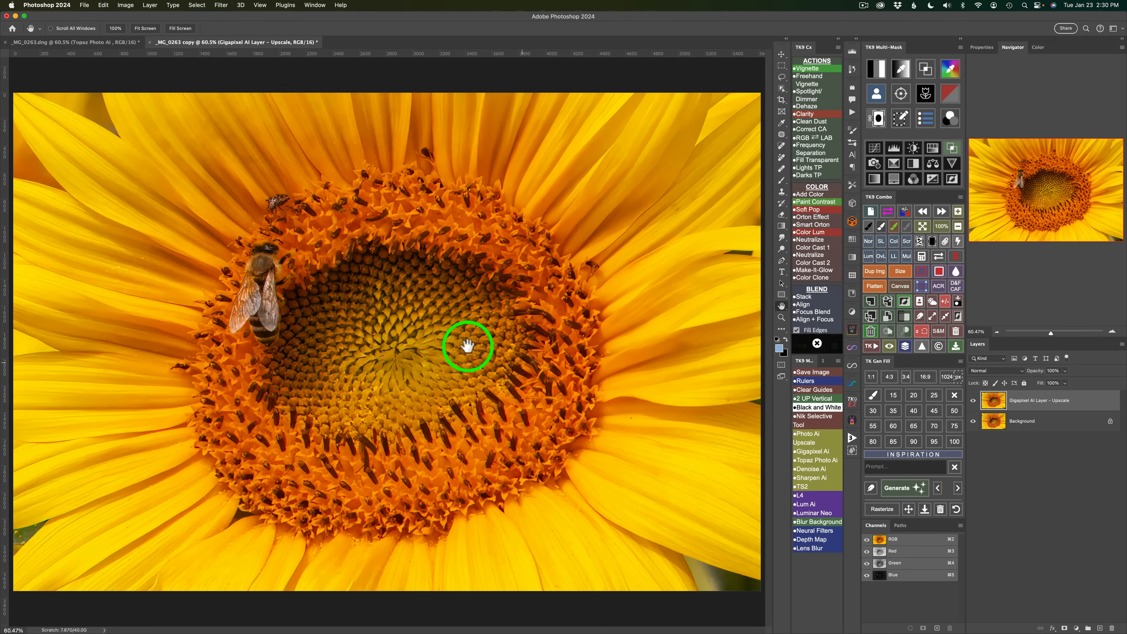
mouse_move(189, 91)
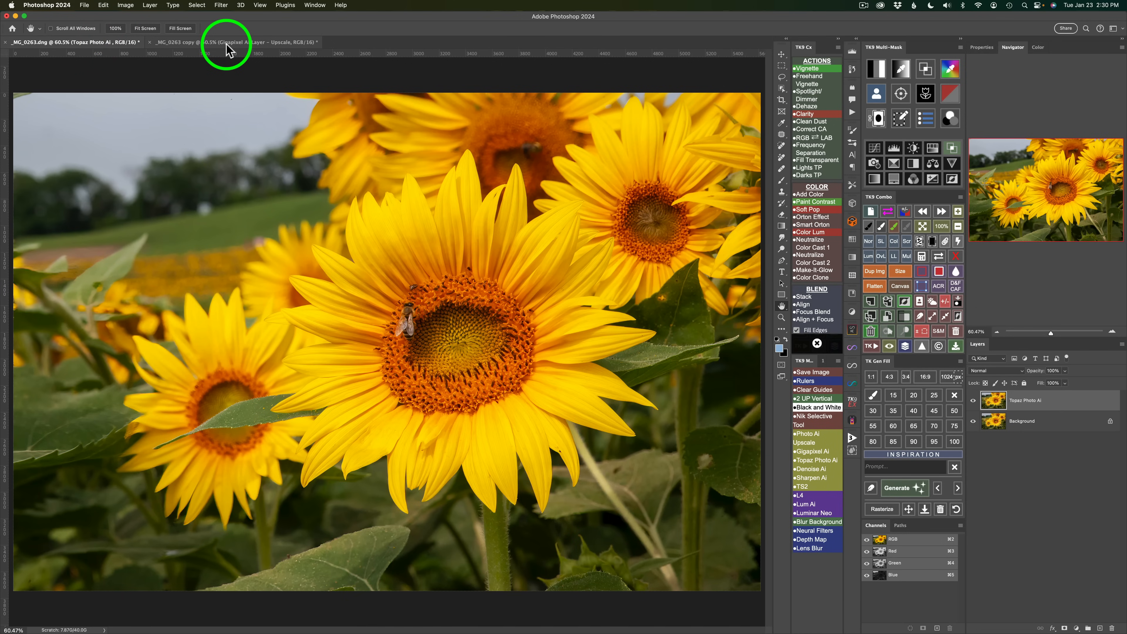
- Return from the field photo to the upscaled Gigapixel copy document
left_click(230, 42)
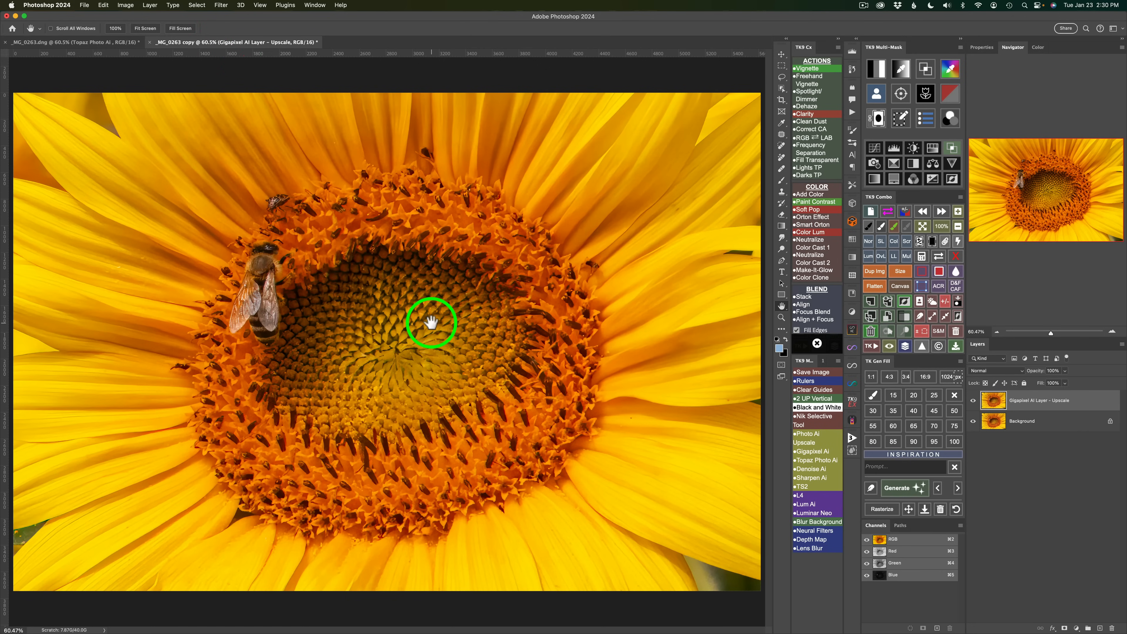